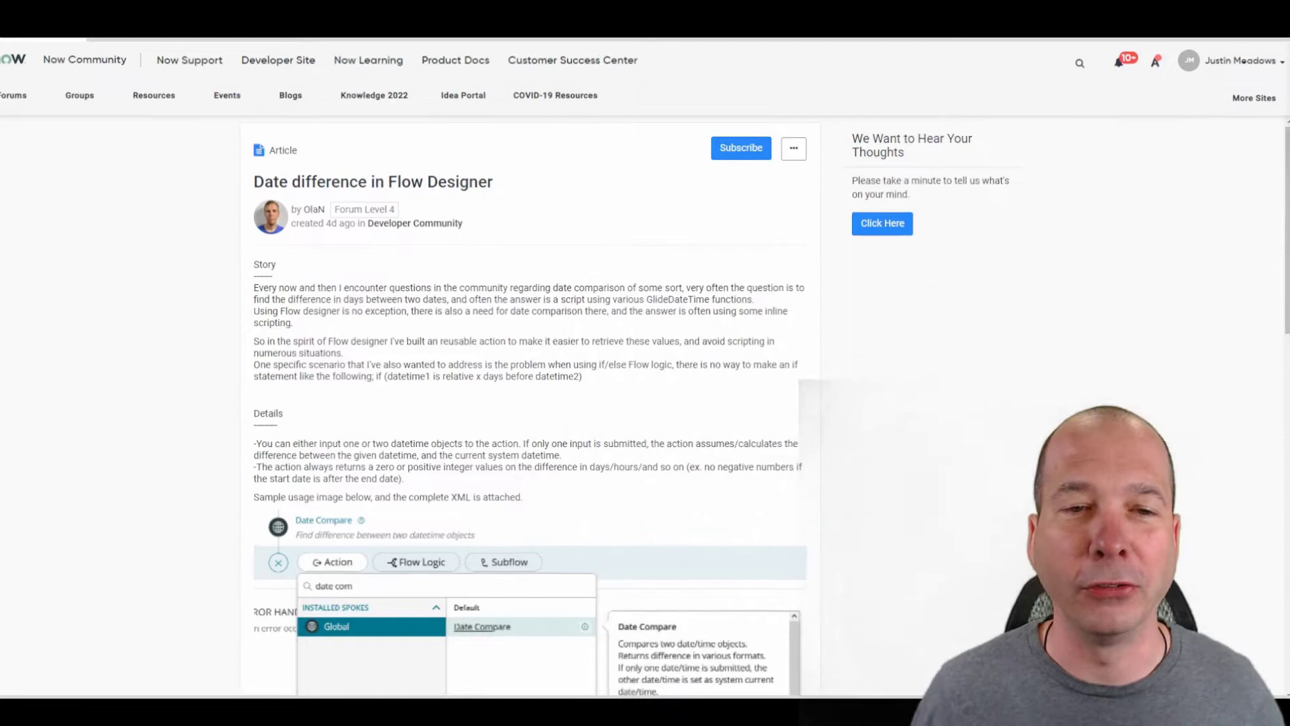
- Browse down the Developer Share page to the Date Compare tool's download area
{"action": "scroll", "scroll_direction": "down", "scroll_amount": 3}
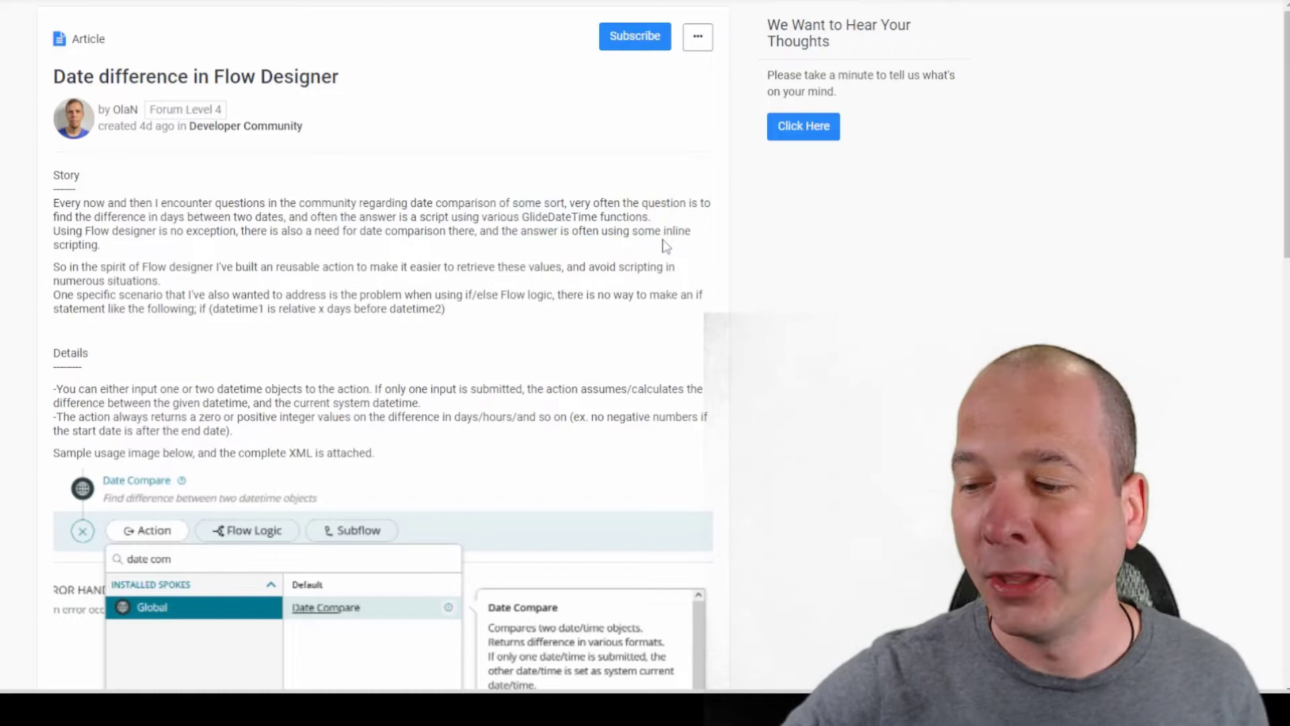
{"action": "scroll", "scroll_direction": "down", "scroll_amount": 3}
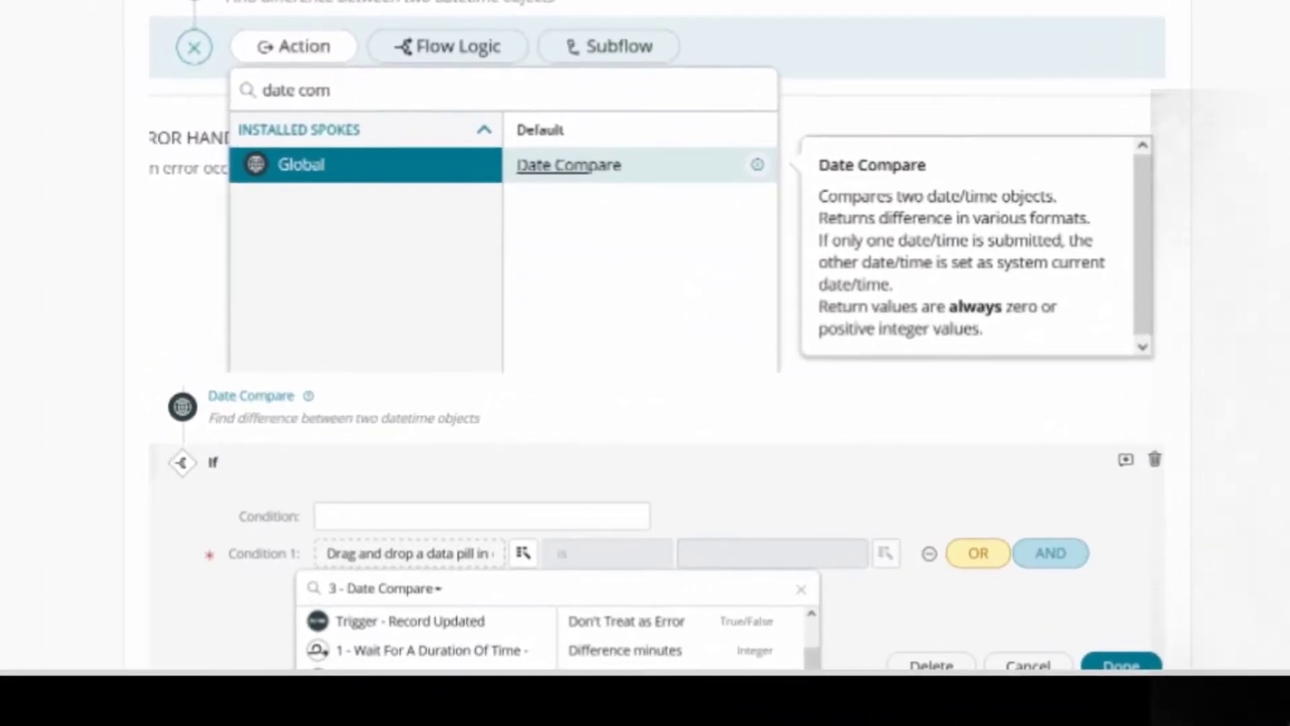
{"action": "scroll", "scroll_direction": "down", "scroll_amount": 3}
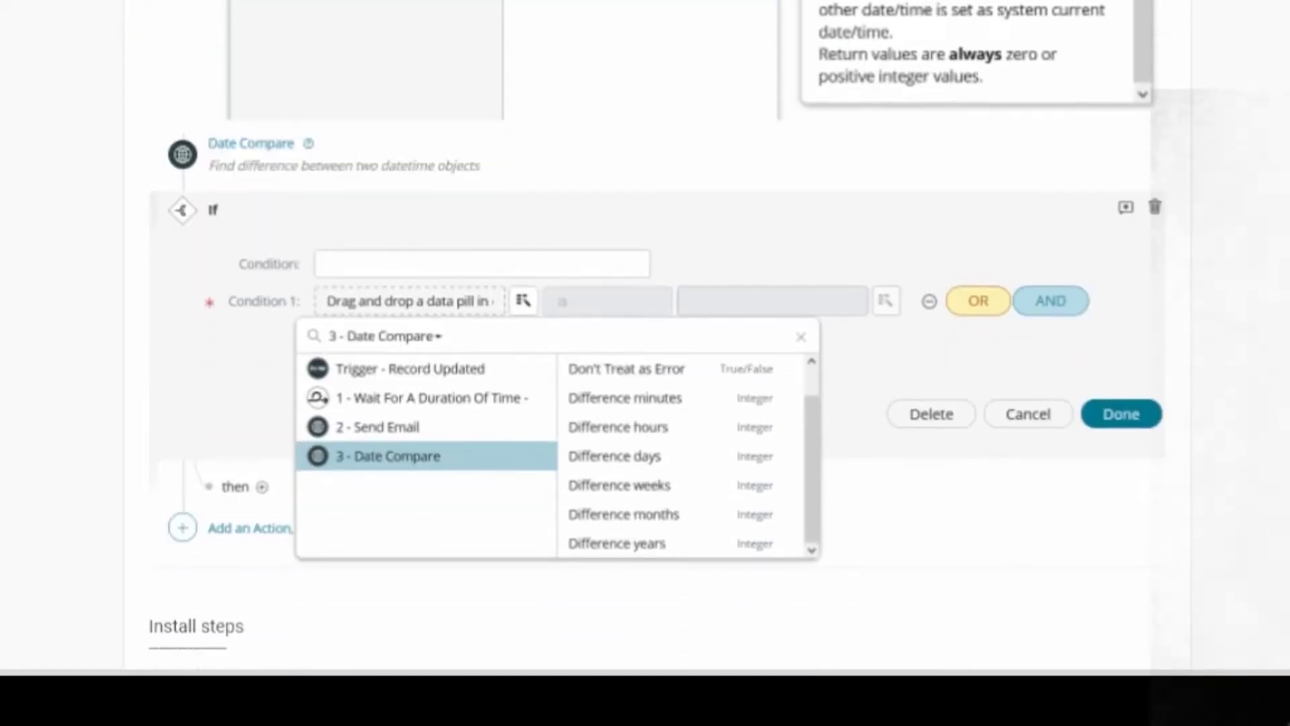
{"action": "scroll", "scroll_direction": "down", "scroll_amount": 3}
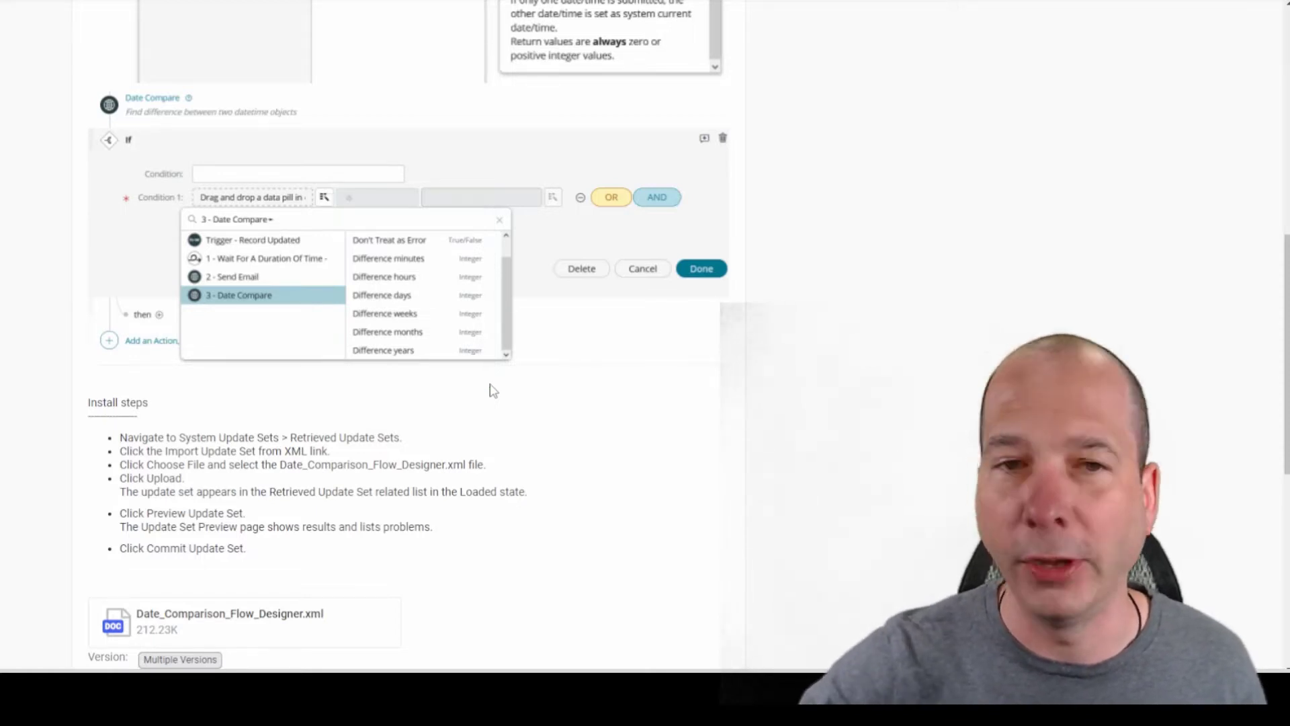
{"action": "scroll", "scroll_direction": "down", "scroll_amount": 3}
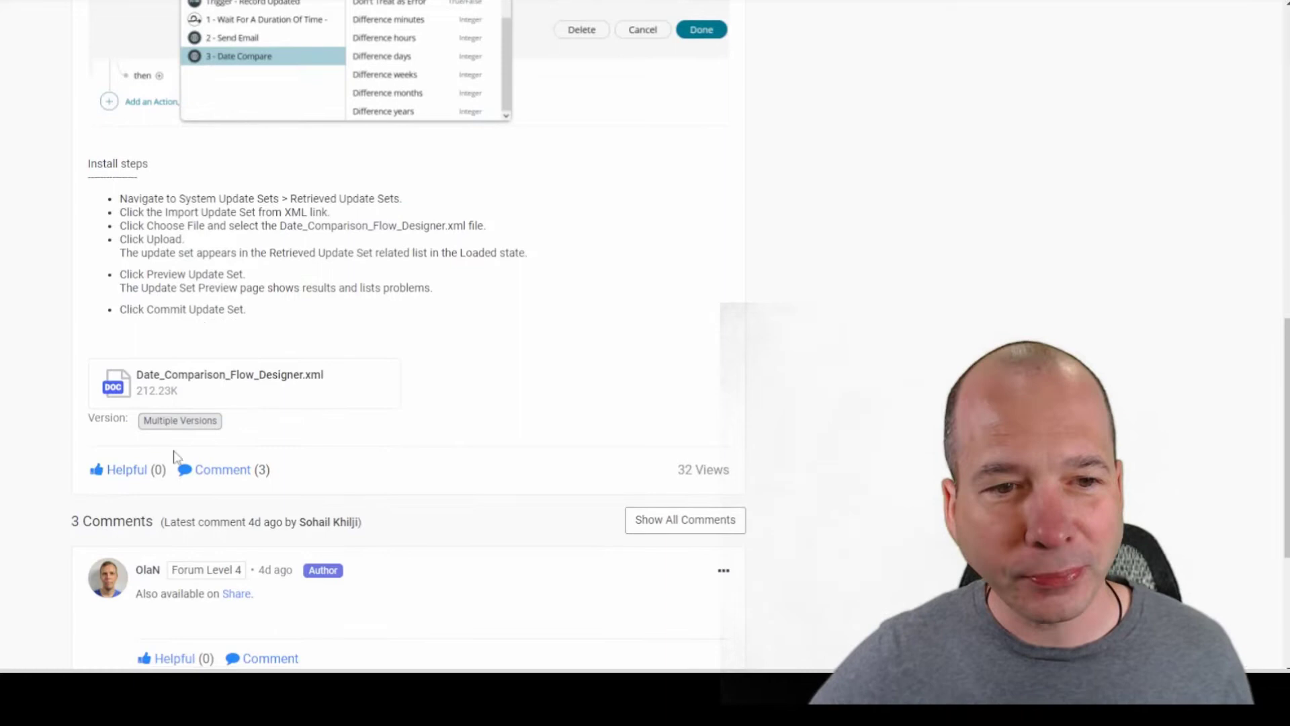
{"action": "scroll", "scroll_direction": "down", "scroll_amount": 3}
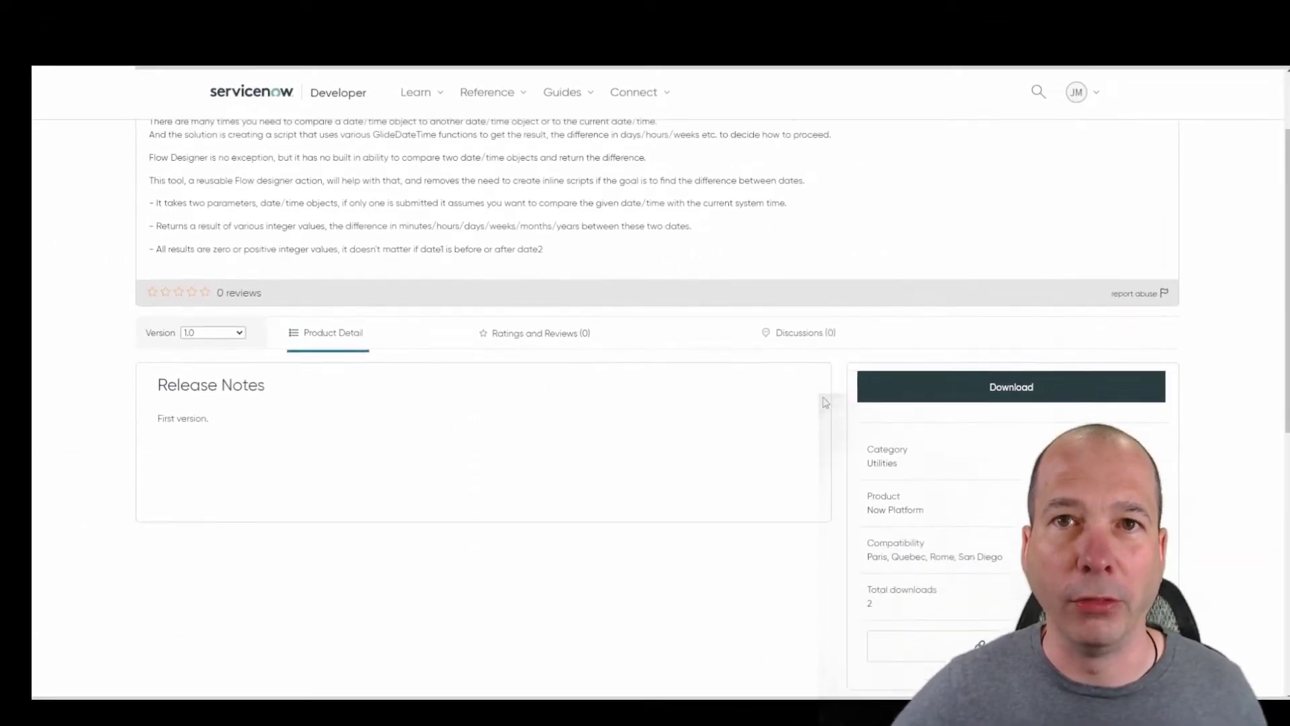
- Download the Date_Comparison_Flow_Designer.xml, accepting the warning, and open it from the download bar
{"action": "left_click", "coordinate": [1010, 387]}
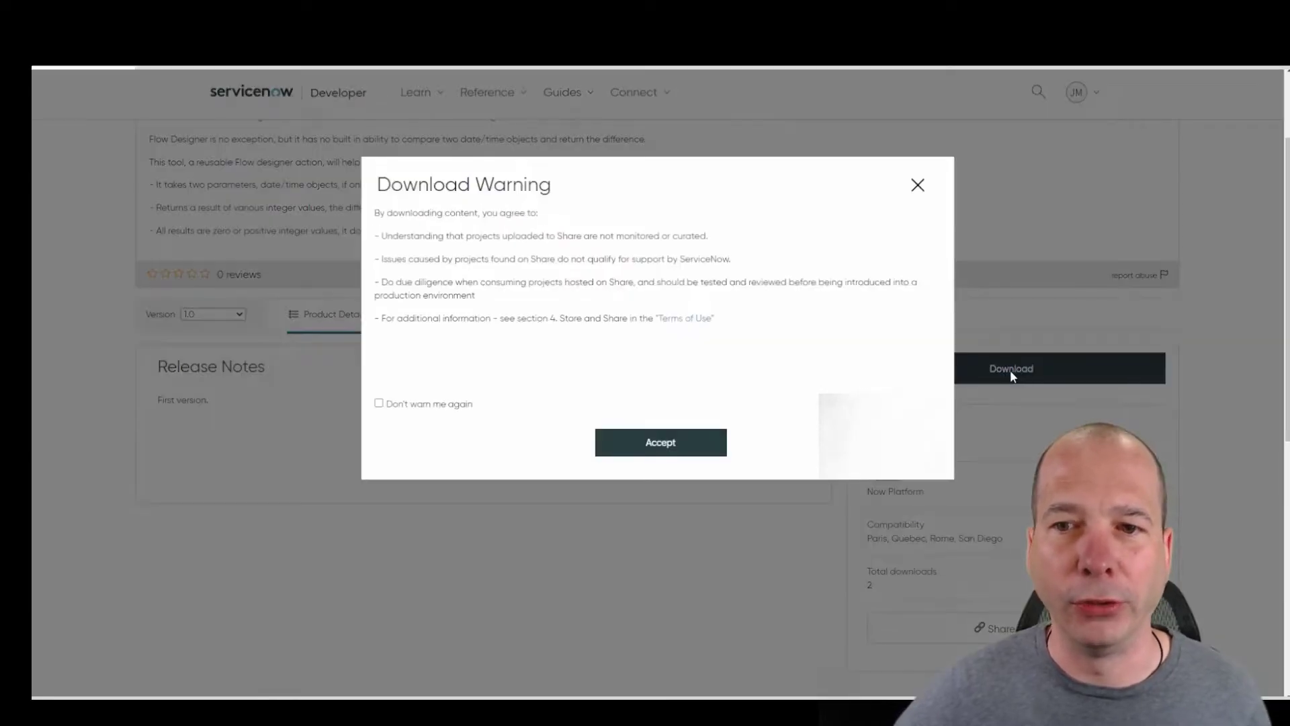
{"action": "left_click", "coordinate": [661, 442]}
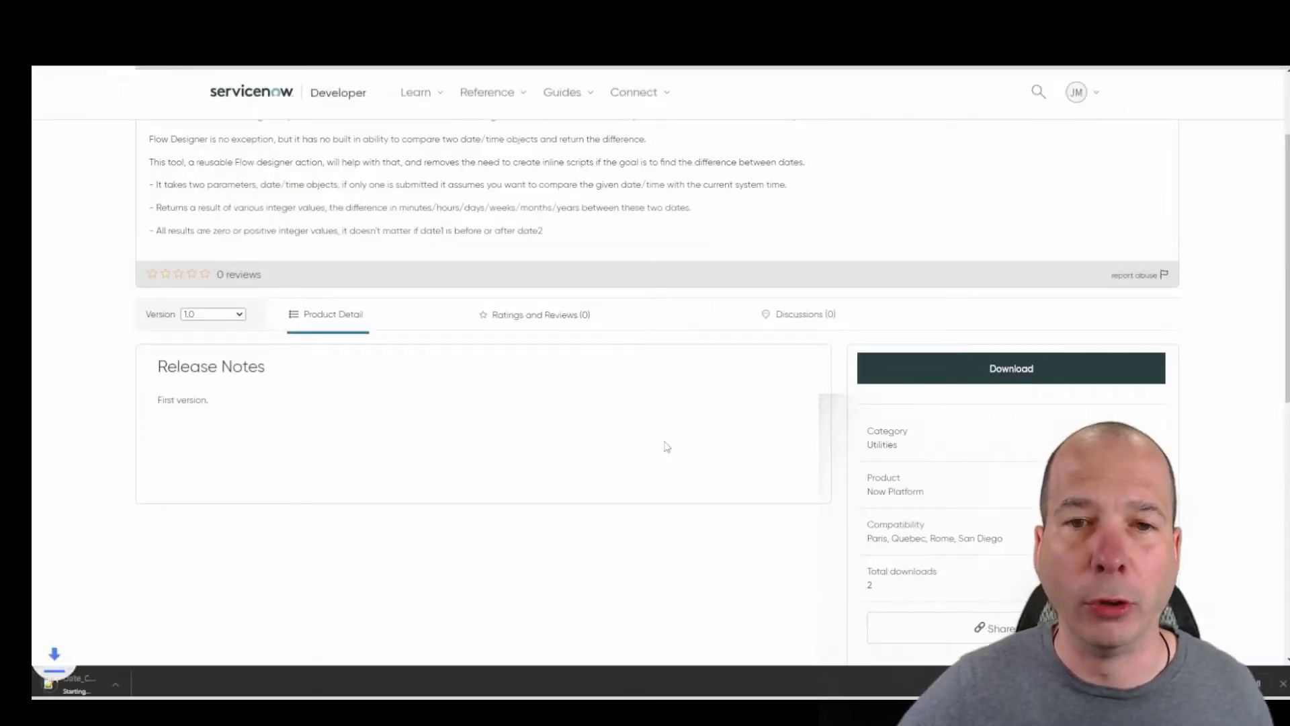
{"action": "left_click", "coordinate": [1010, 367]}
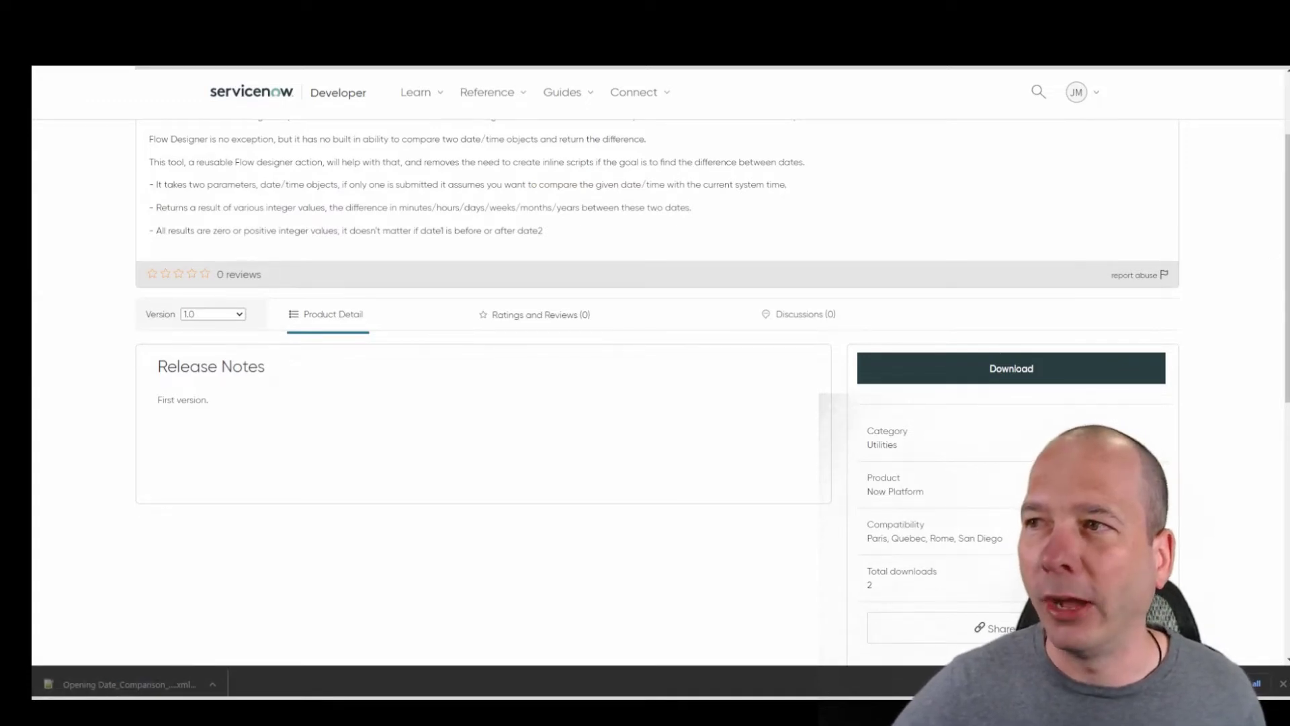
{"action": "left_click", "coordinate": [121, 682]}
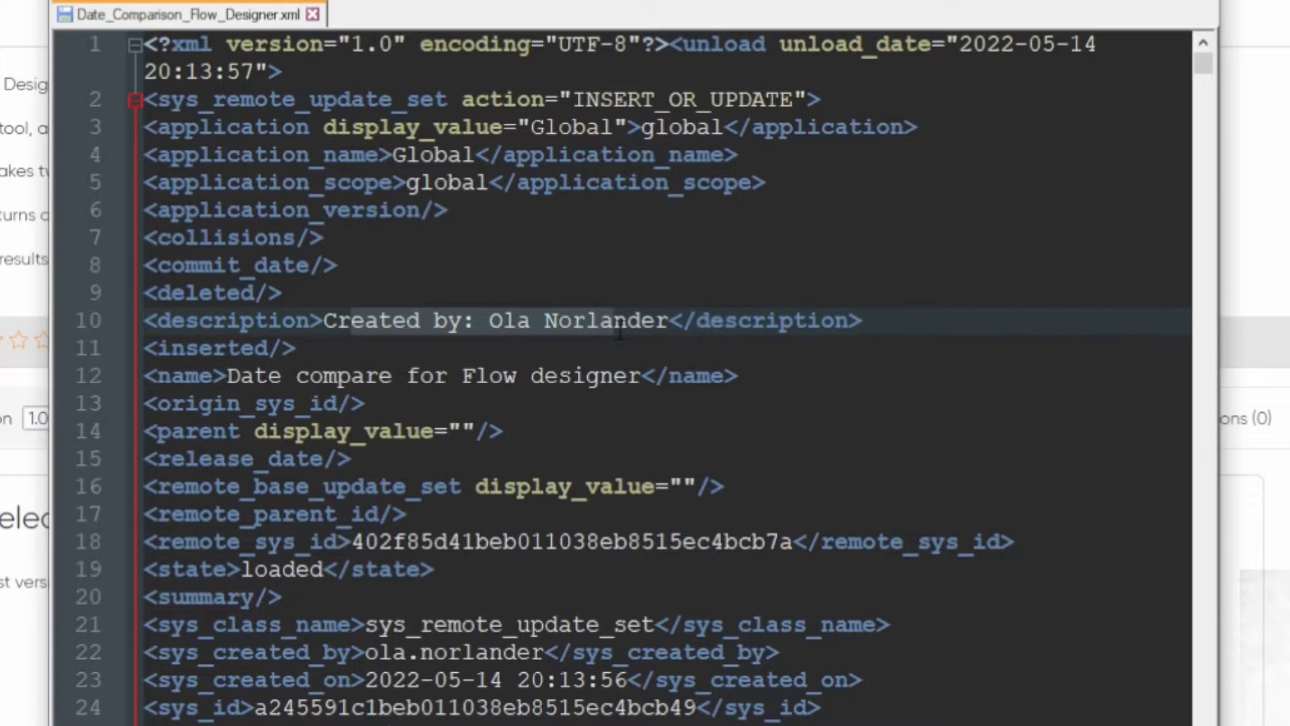
{"action": "left_click", "coordinate": [298, 348]}
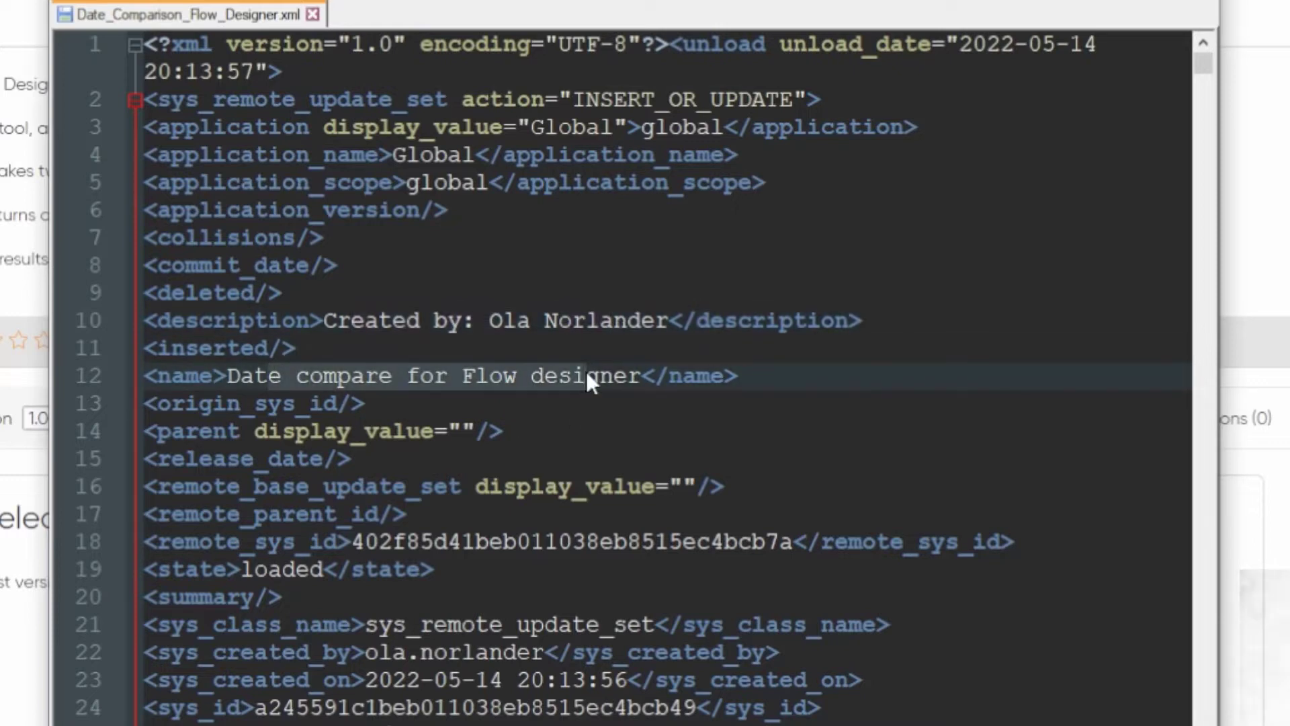
{"action": "scroll", "scroll_direction": "down", "scroll_amount": 3}
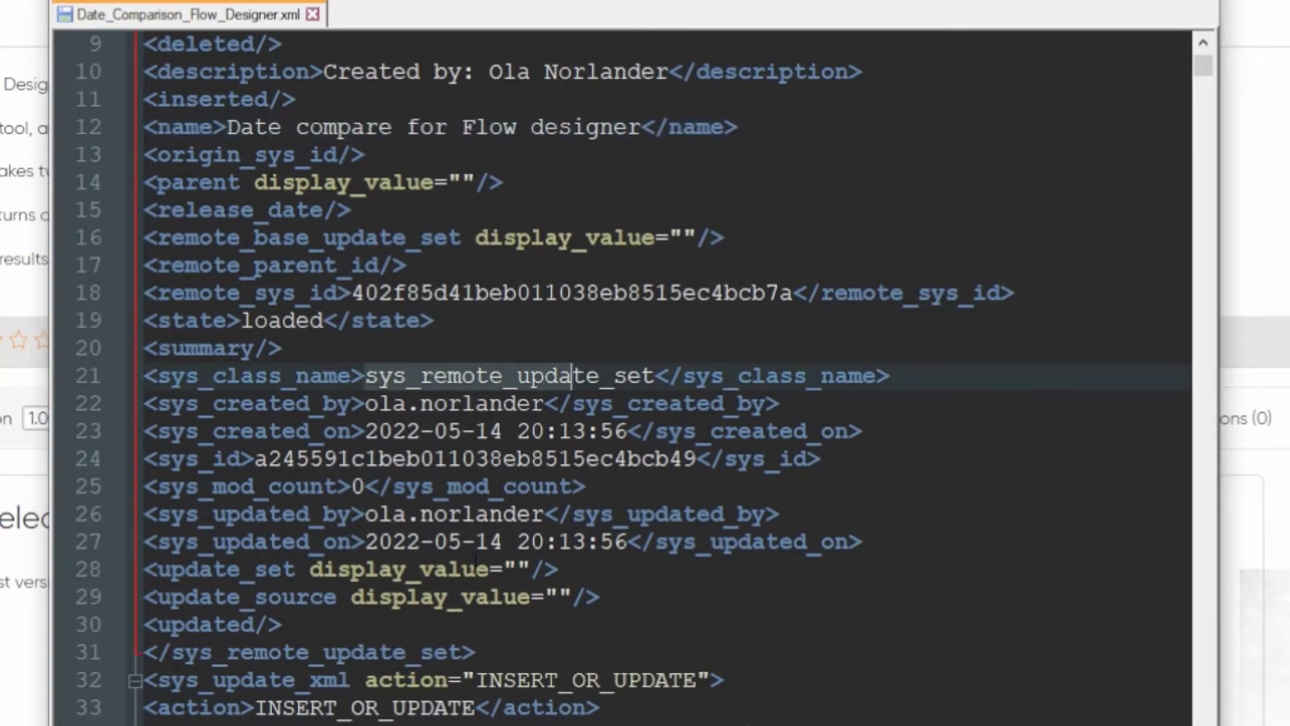
{"action": "scroll", "scroll_direction": "down", "scroll_amount": 3}
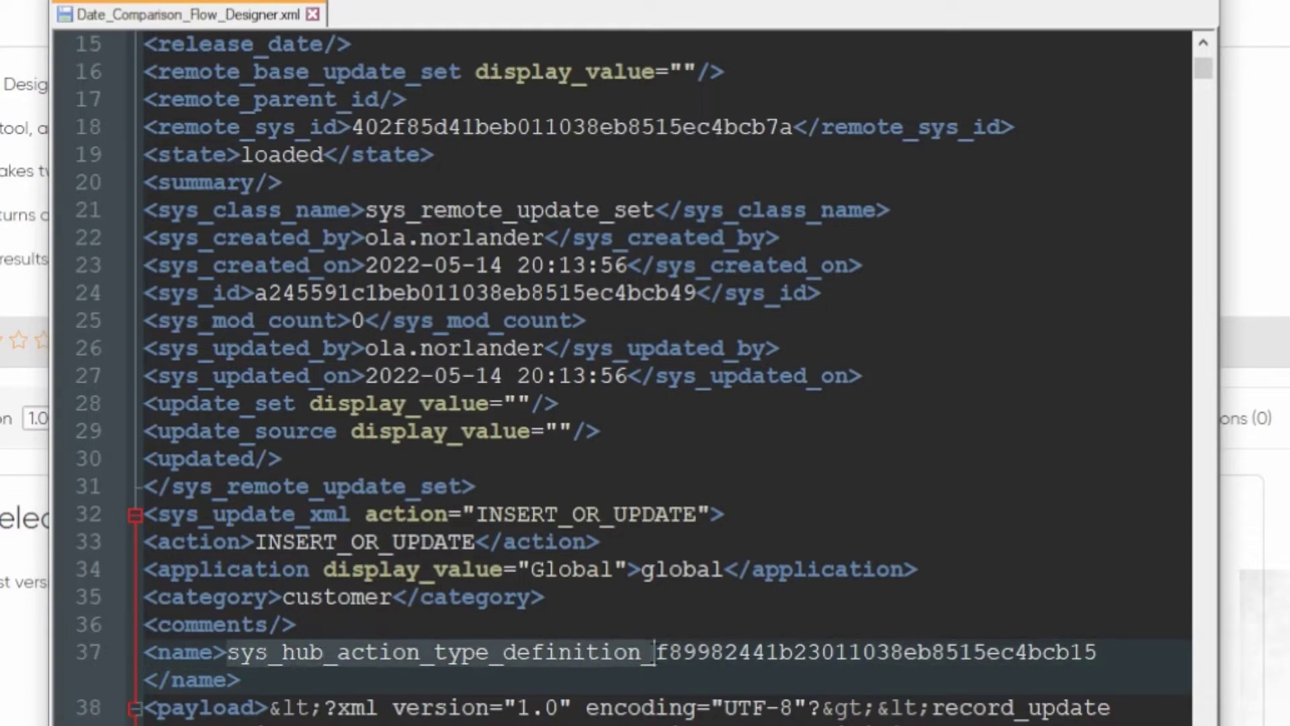
{"action": "mouse_move", "coordinate": [646, 601]}
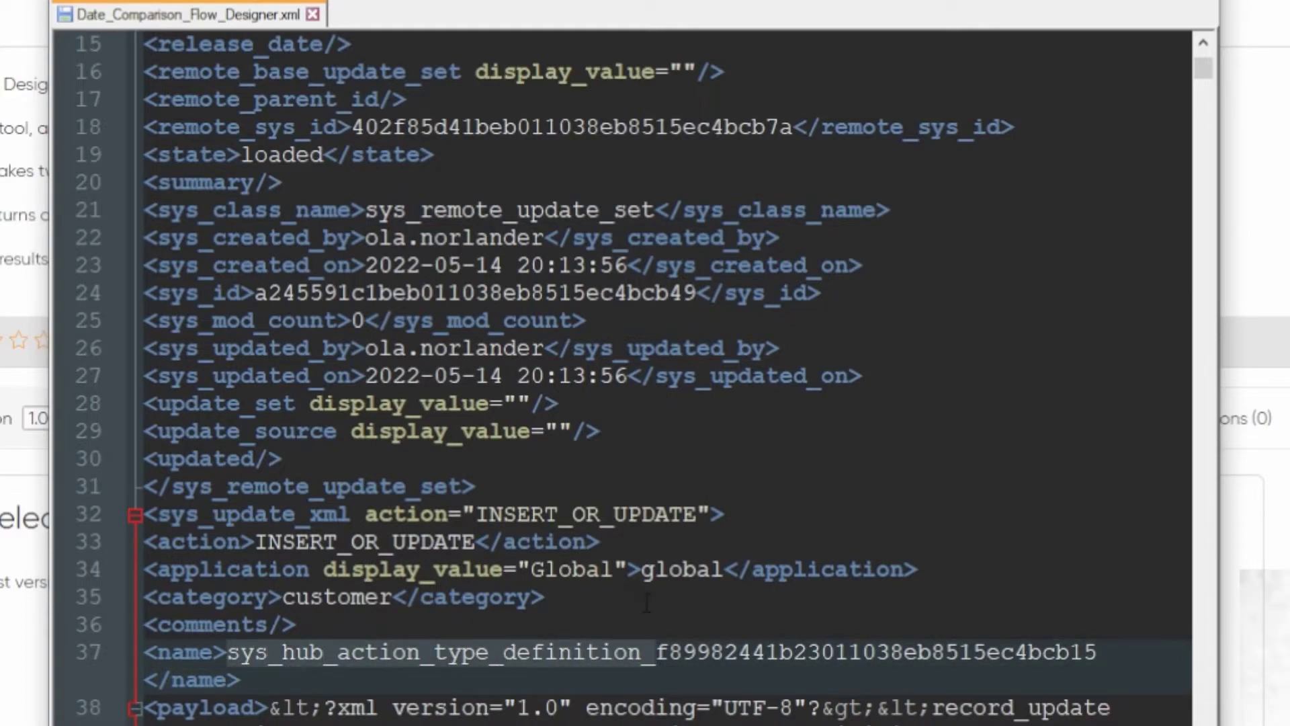
{"action": "scroll", "scroll_direction": "down", "scroll_amount": 3}
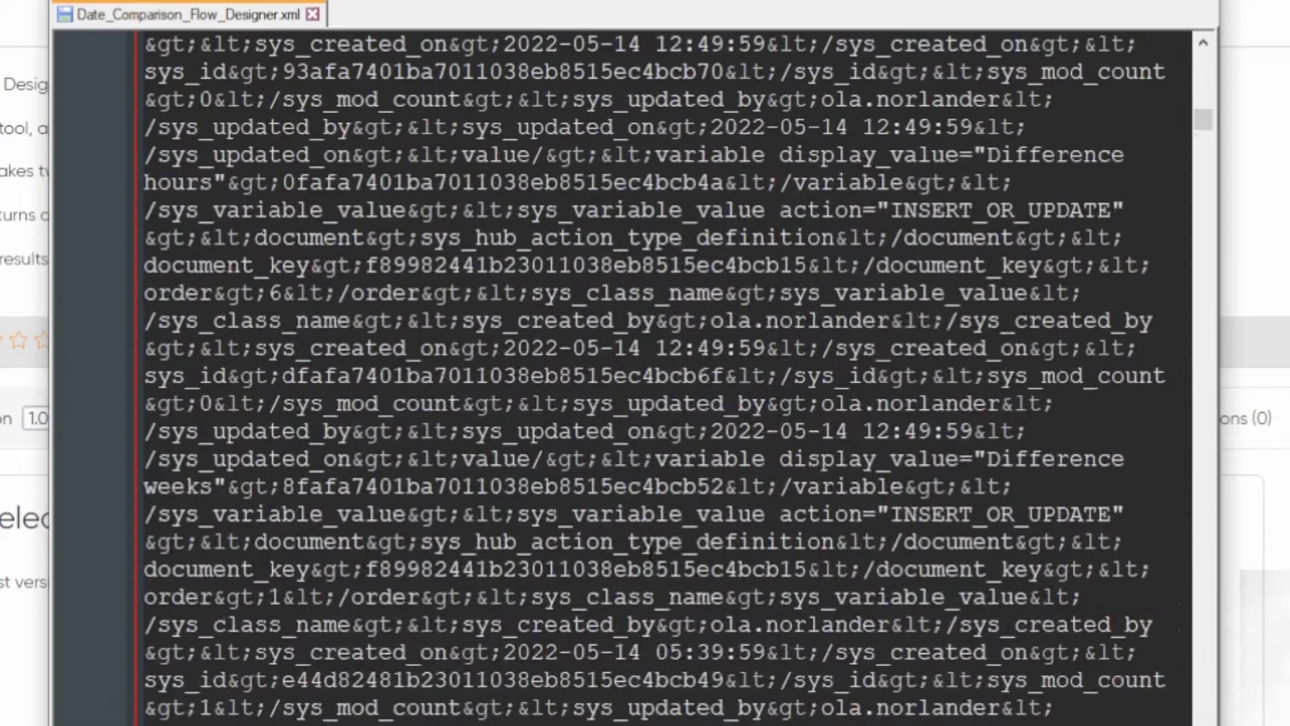
{"action": "scroll", "scroll_direction": "down", "scroll_amount": 3}
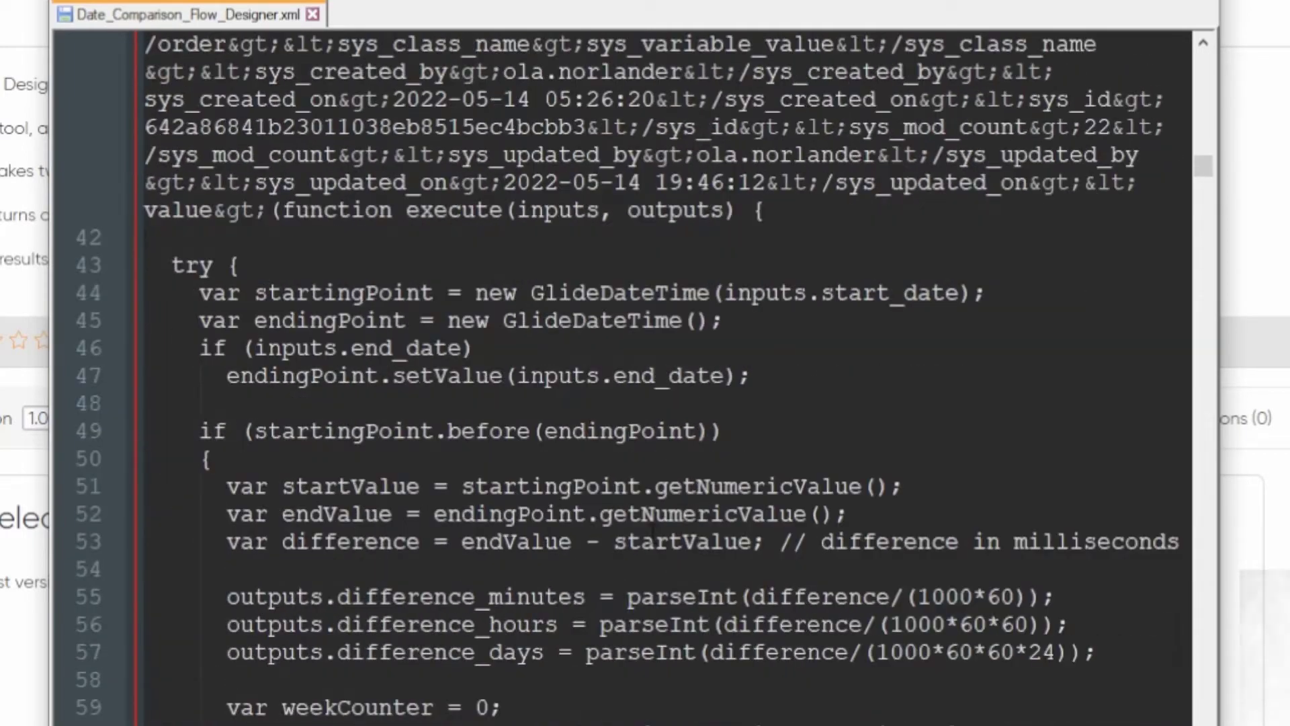
{"action": "scroll", "scroll_direction": "down", "scroll_amount": 3}
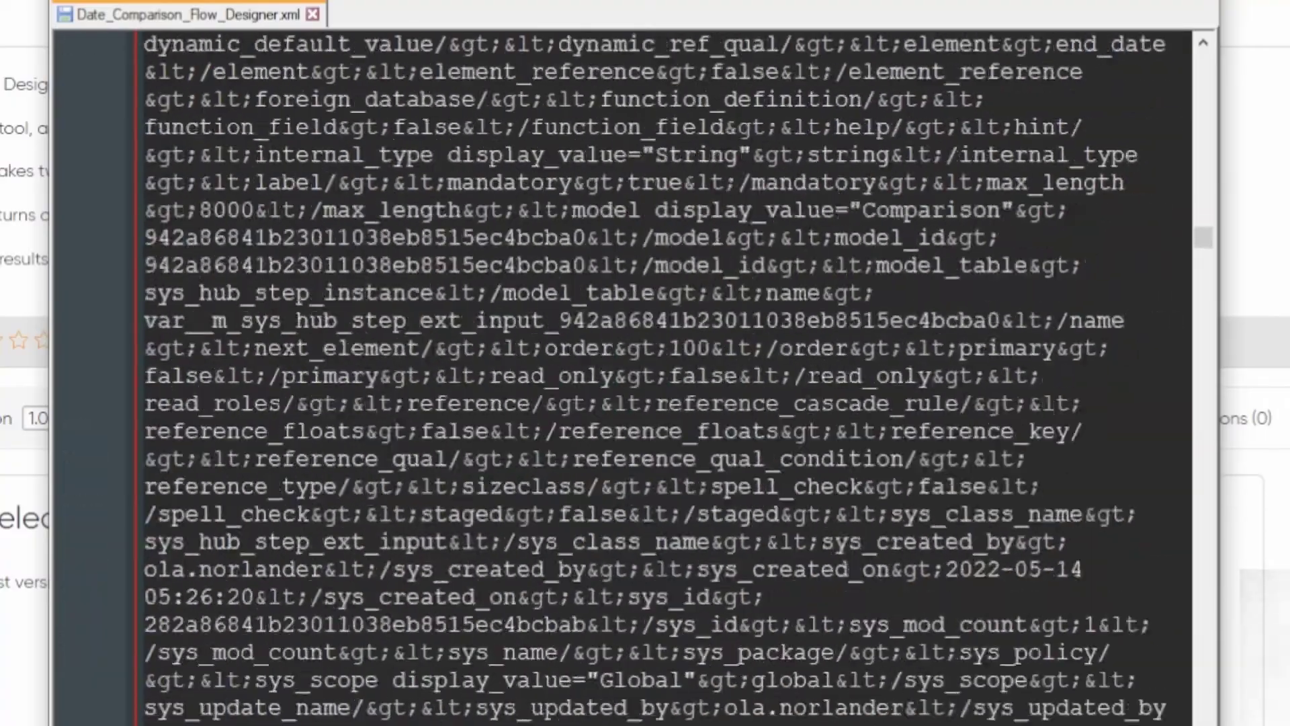
{"action": "scroll", "scroll_direction": "down", "scroll_amount": 3}
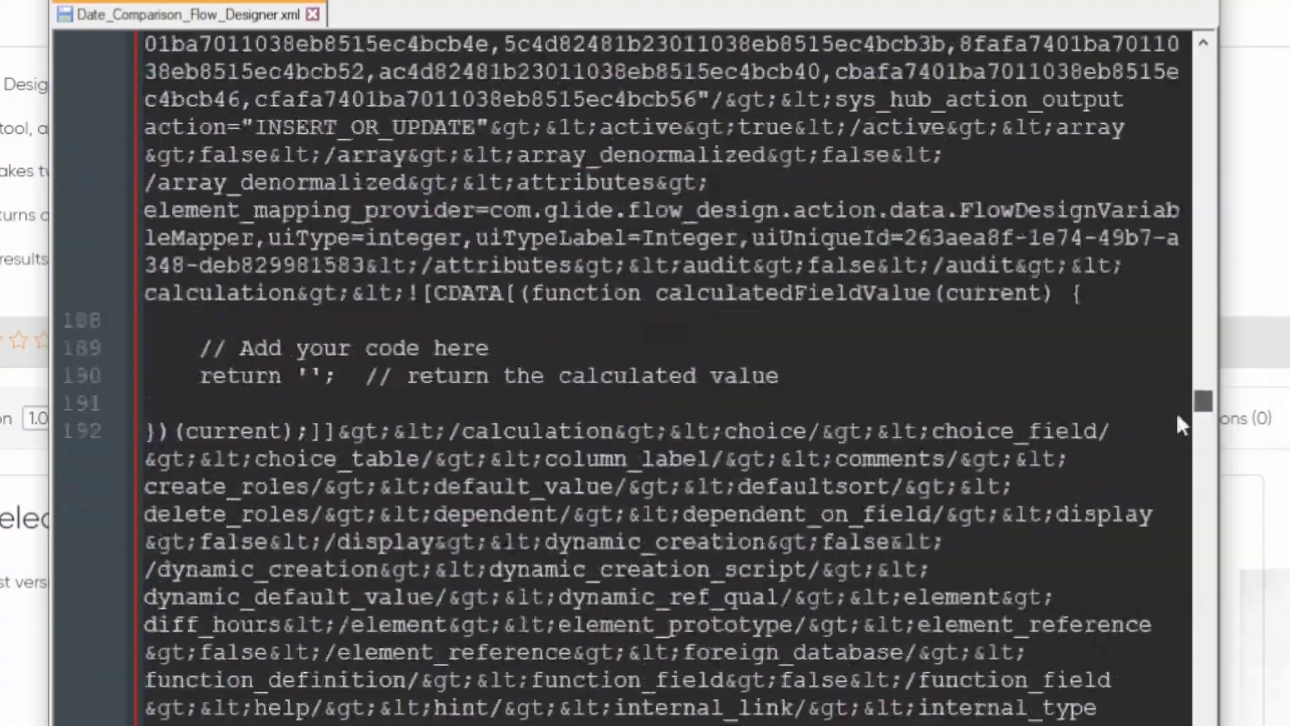
{"action": "scroll", "scroll_direction": "down", "scroll_amount": 3}
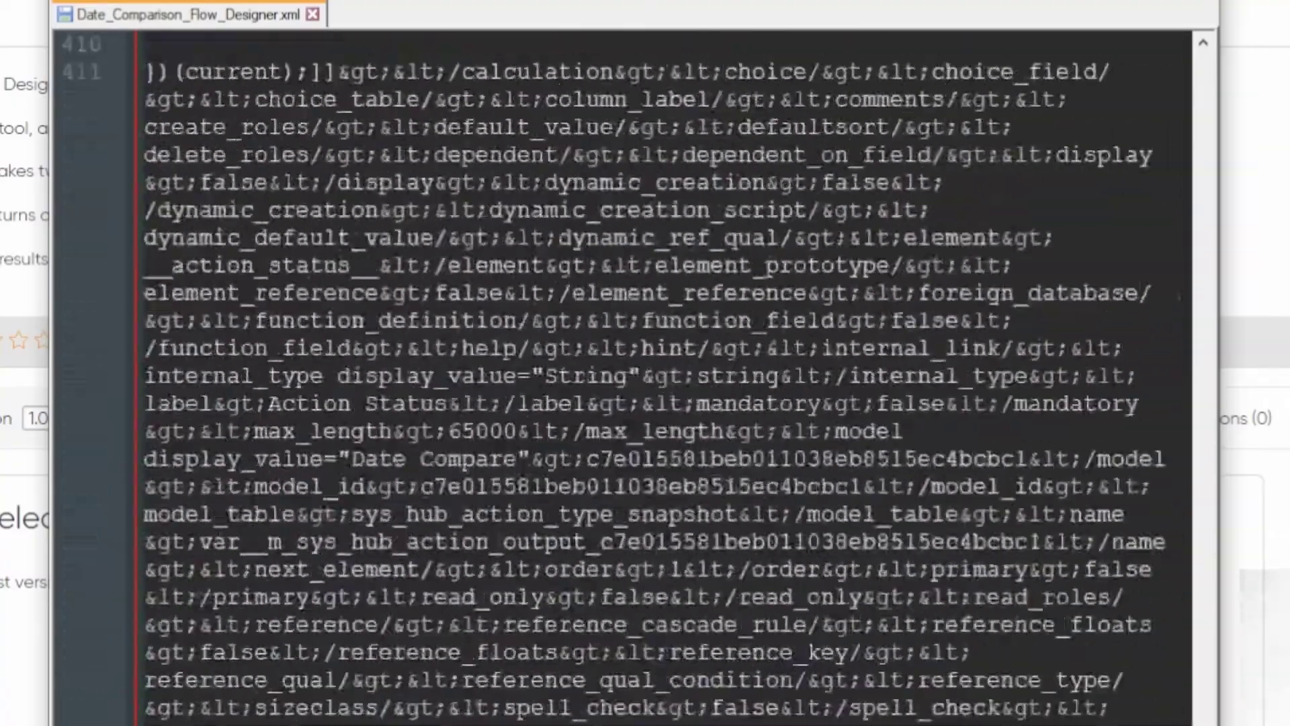
{"action": "scroll", "scroll_direction": "down", "scroll_amount": 3}
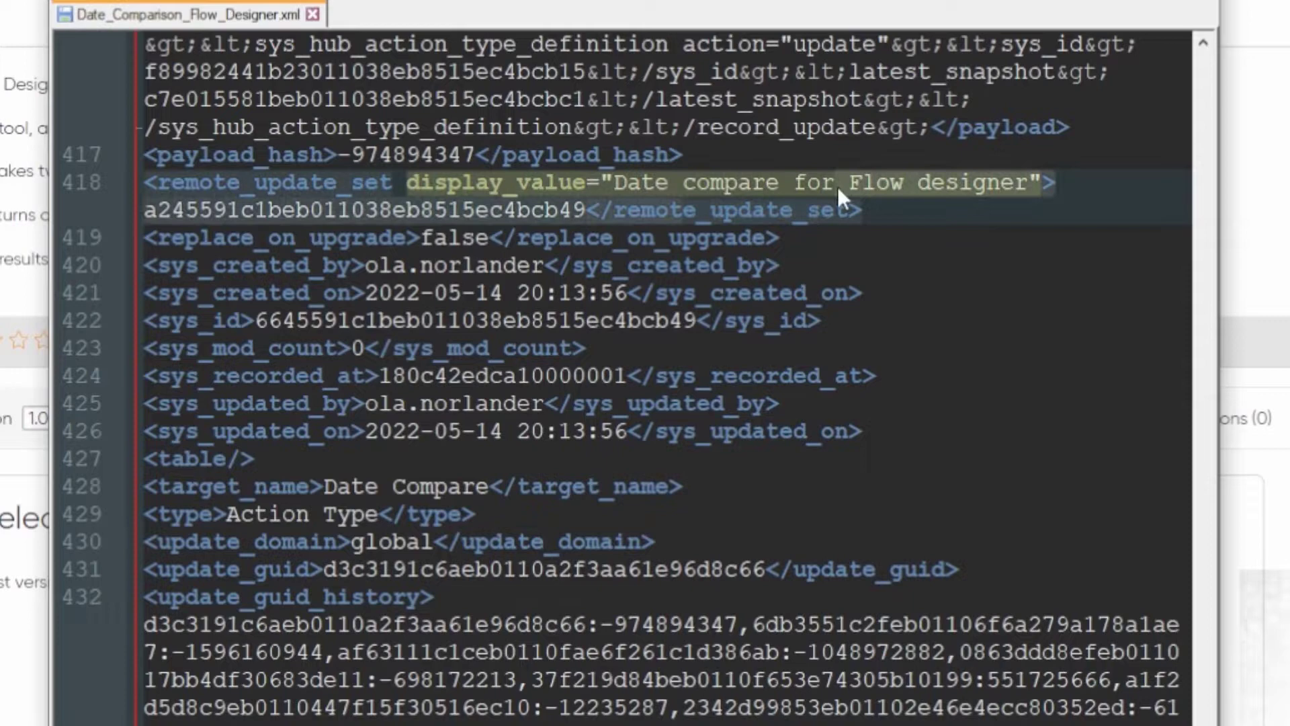
{"action": "scroll", "scroll_direction": "down", "scroll_amount": 3}
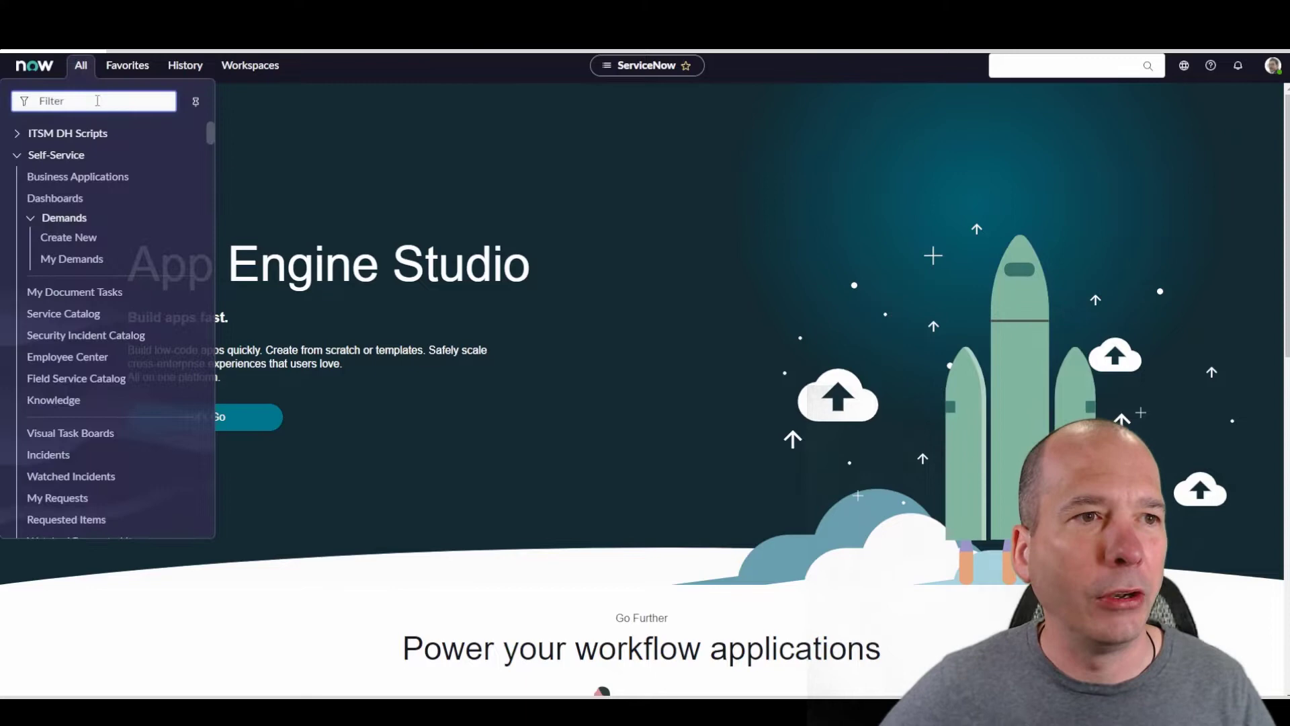
- From Local Update Sets, import and upload the Date_Comparison_Flow_Designer.xml file
{"action": "type", "text": "local updates"}
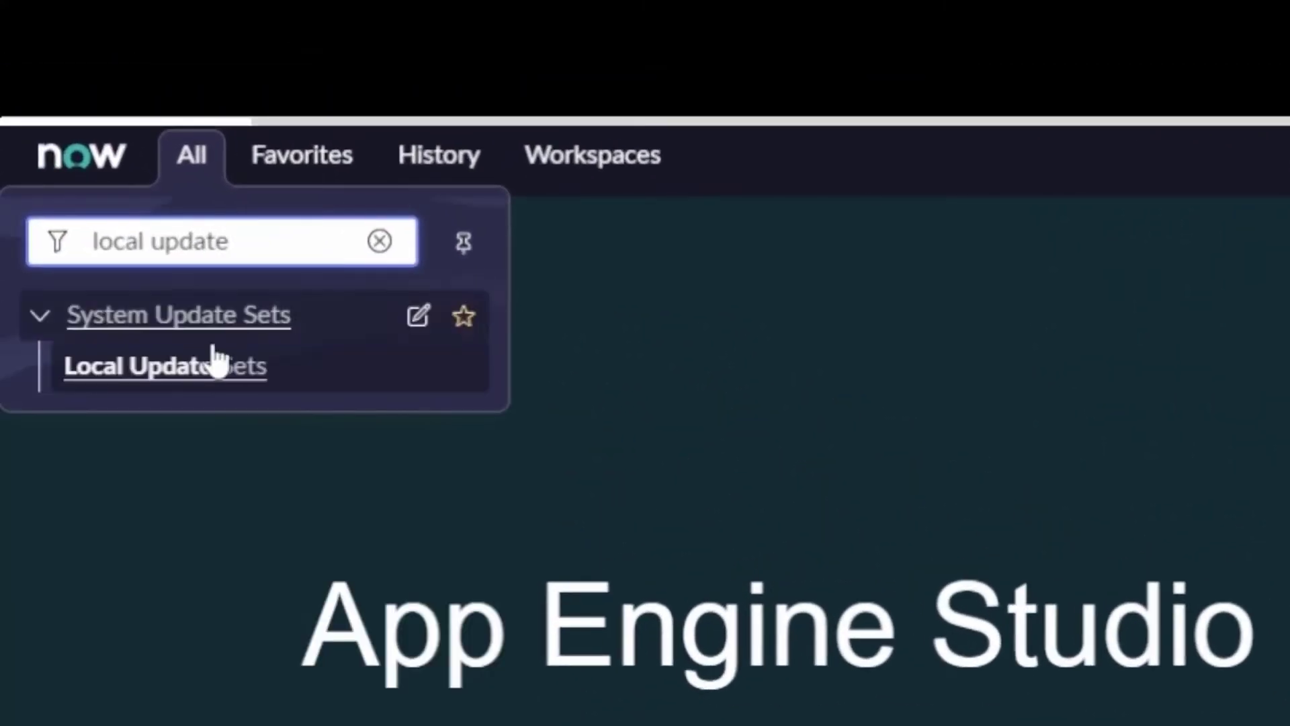
{"action": "left_click", "coordinate": [165, 365]}
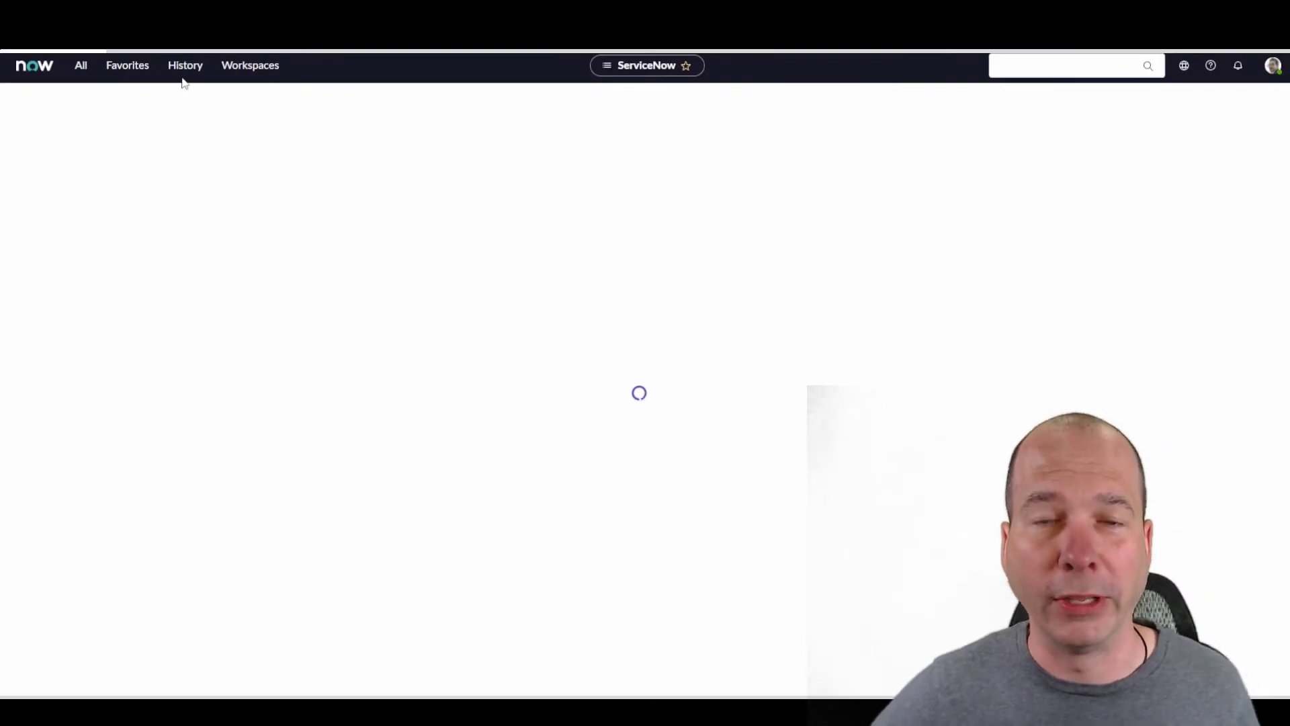
{"action": "mouse_move", "coordinate": [256, 118]}
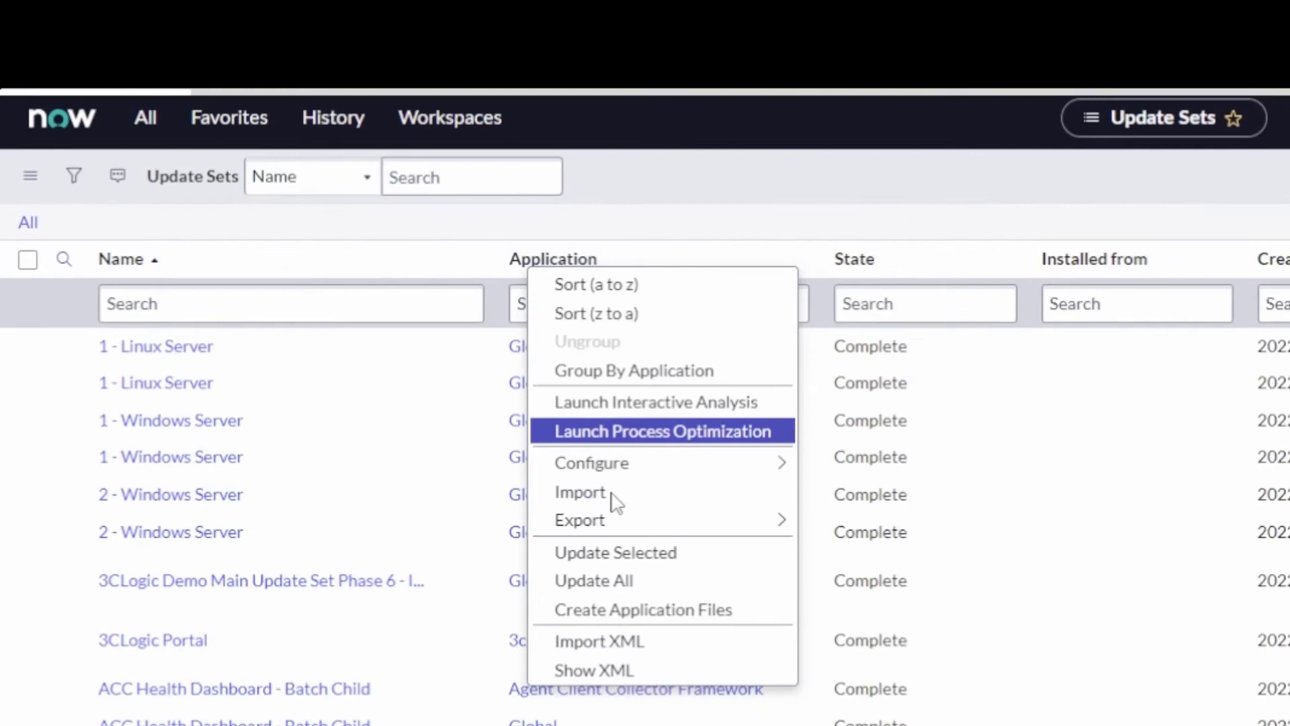
{"action": "left_click", "coordinate": [599, 641]}
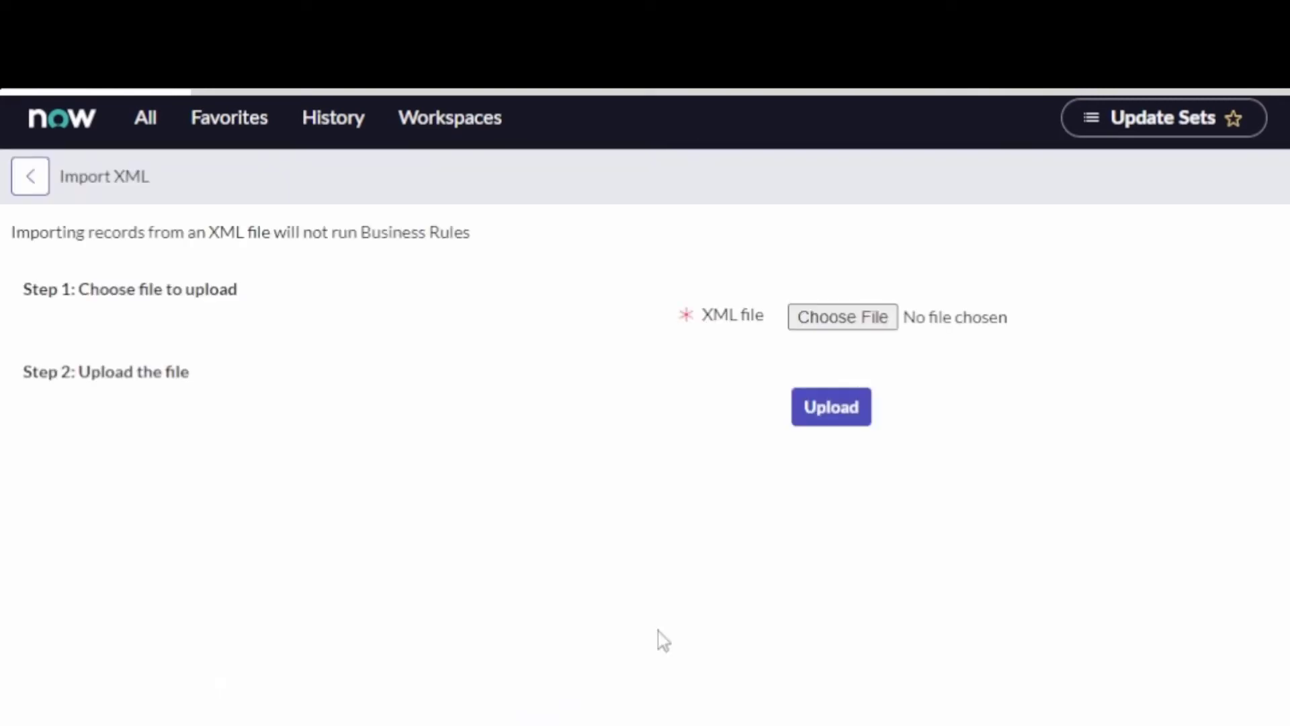
{"action": "left_click", "coordinate": [841, 316]}
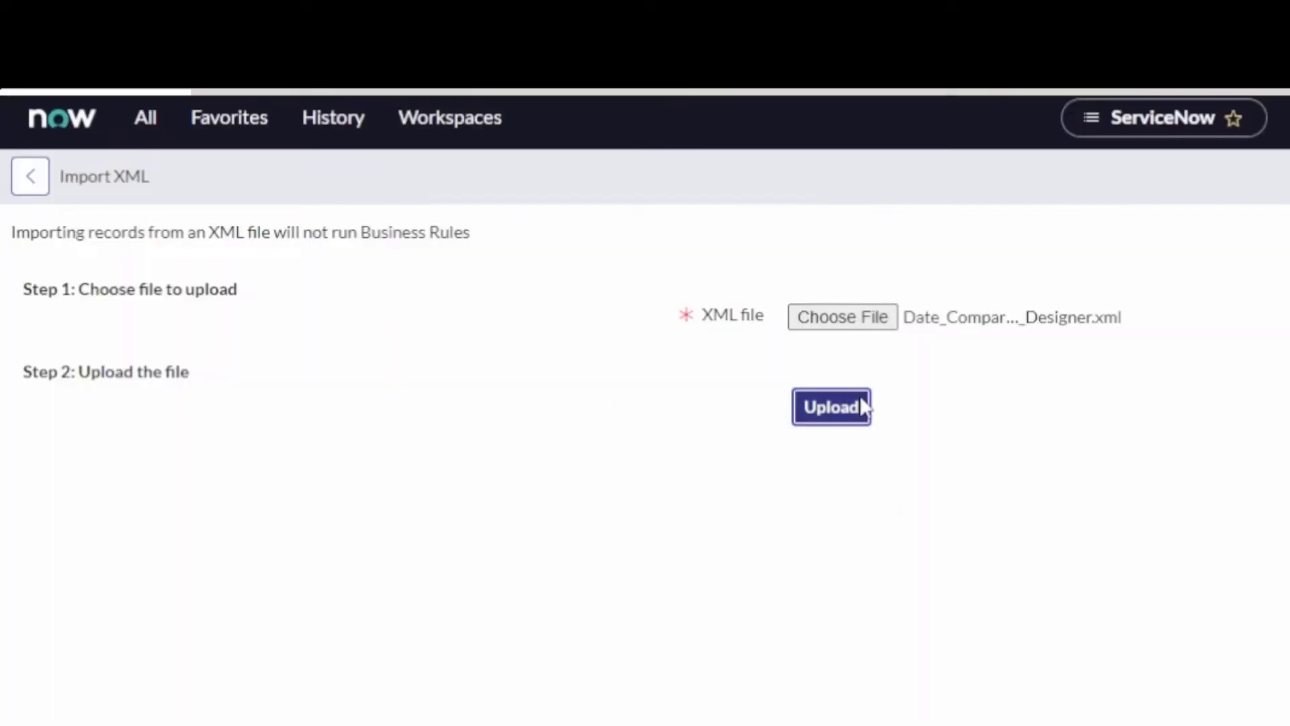
{"action": "left_click", "coordinate": [831, 406]}
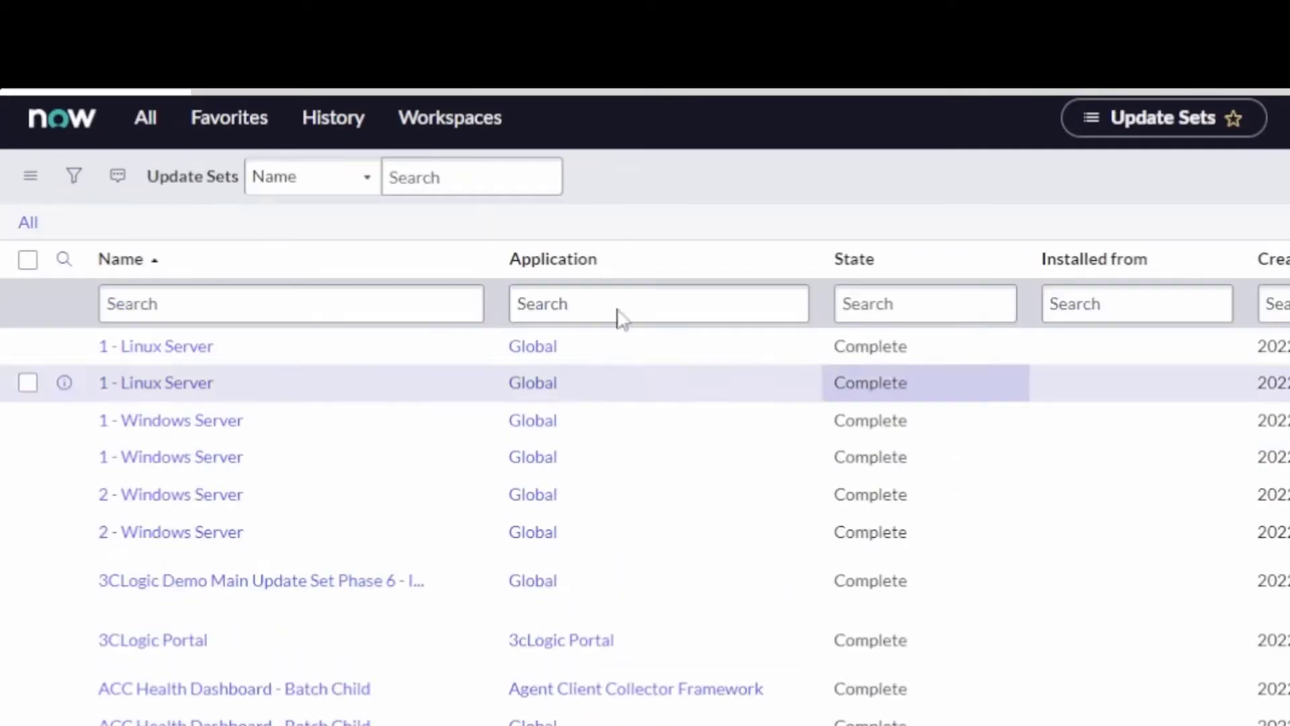
- Filter update sets by name *date, then go to Retrieved Update Sets via the navigator
{"action": "type", "text": "*date"}
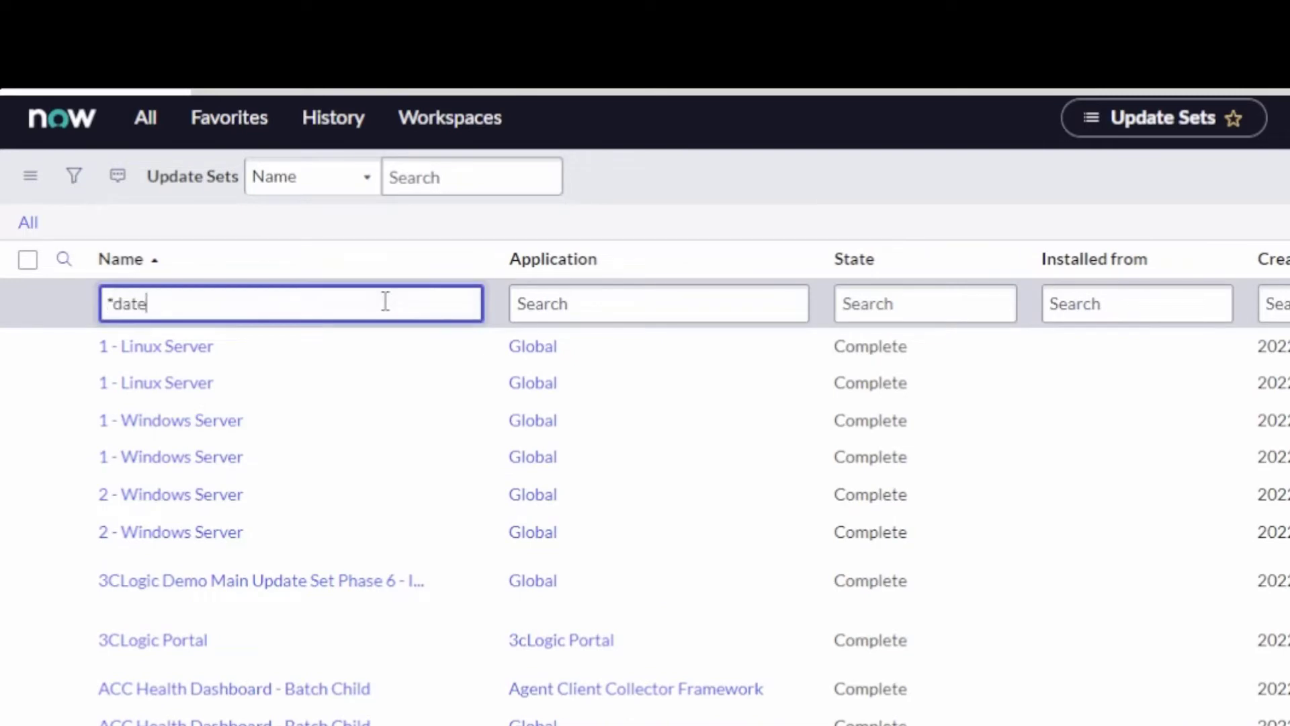
{"action": "key", "text": "Enter"}
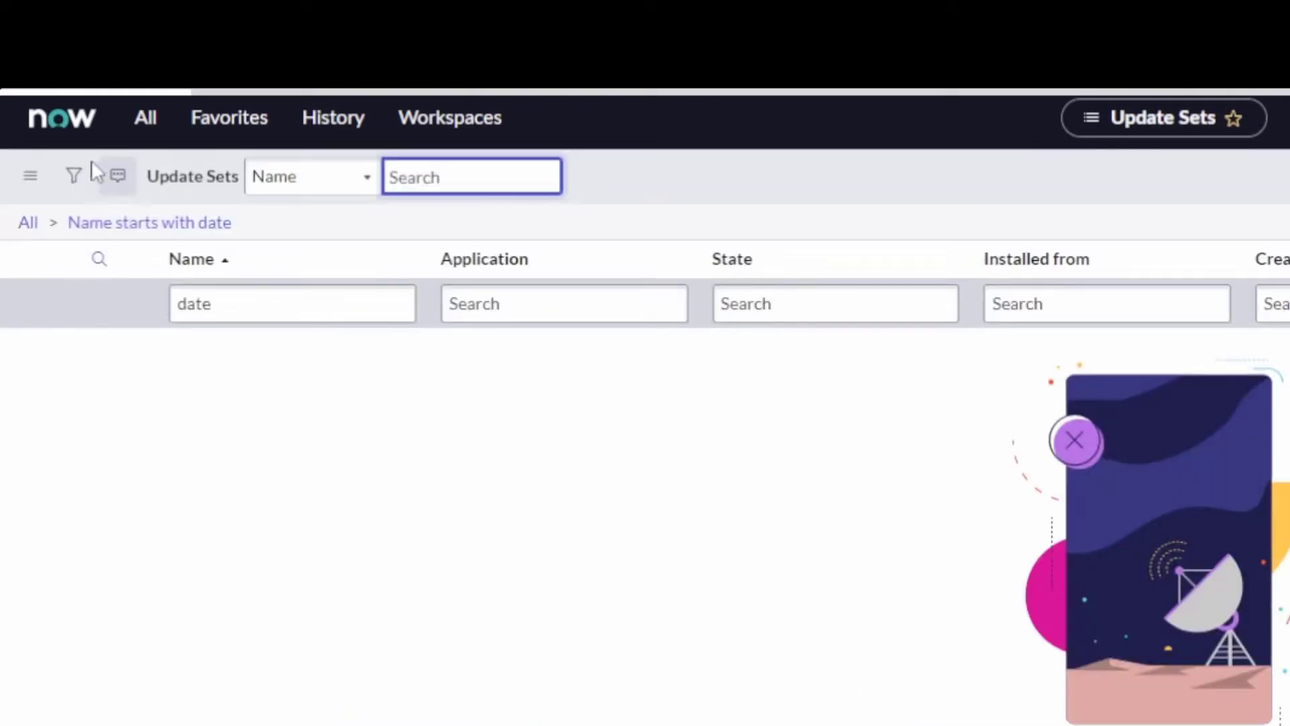
{"action": "mouse_move", "coordinate": [195, 272]}
{"action": "type", "text": "local update"}
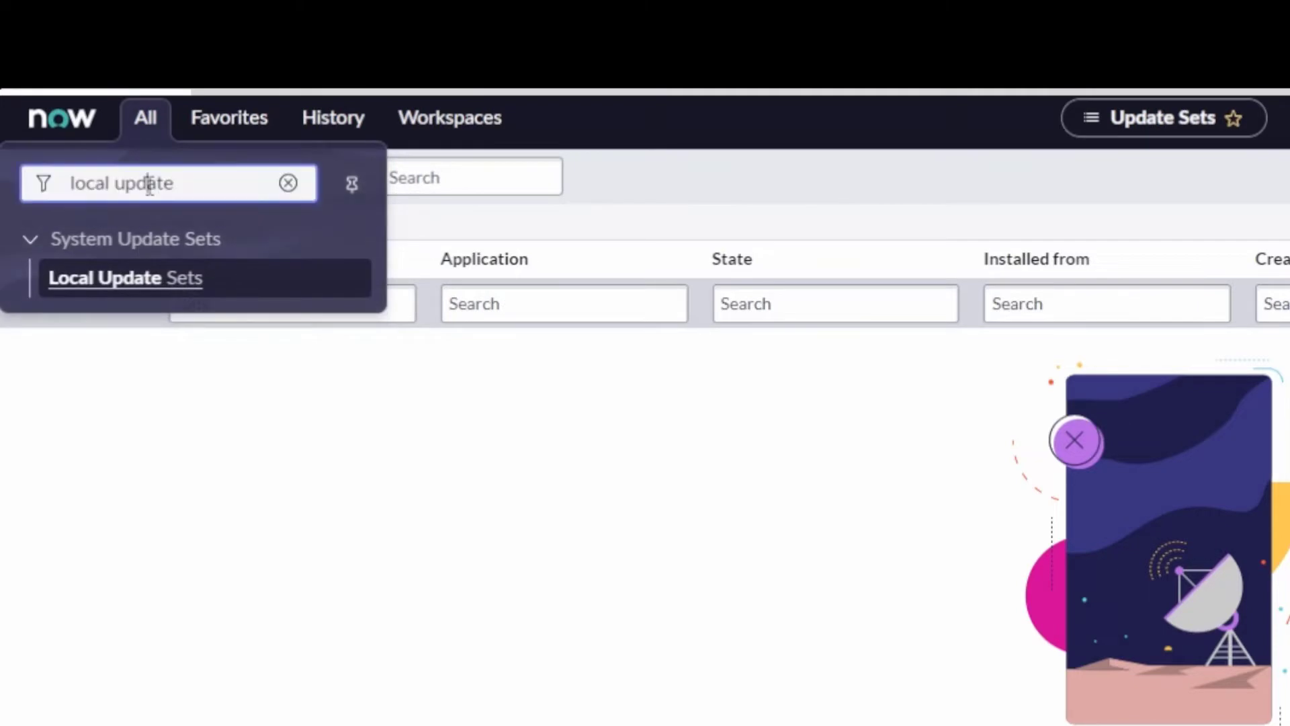
{"action": "triple_click", "coordinate": [149, 183]}
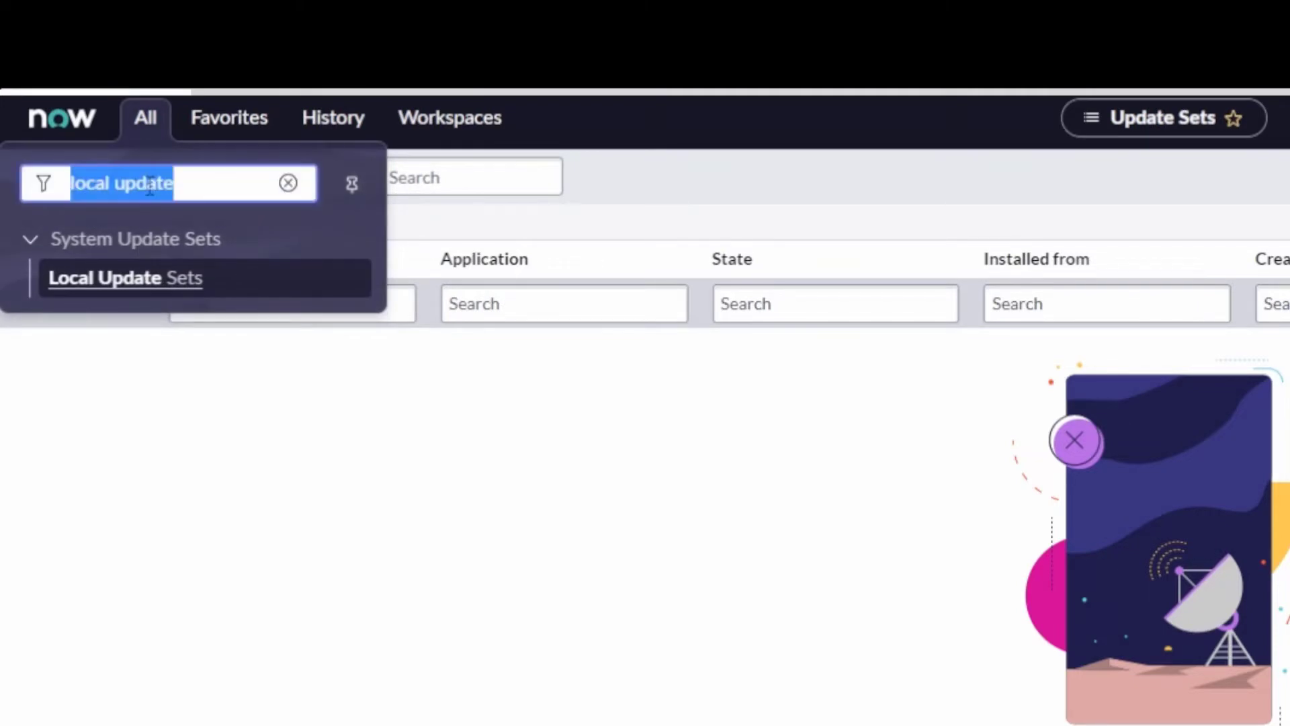
{"action": "type", "text": "retyrir"}
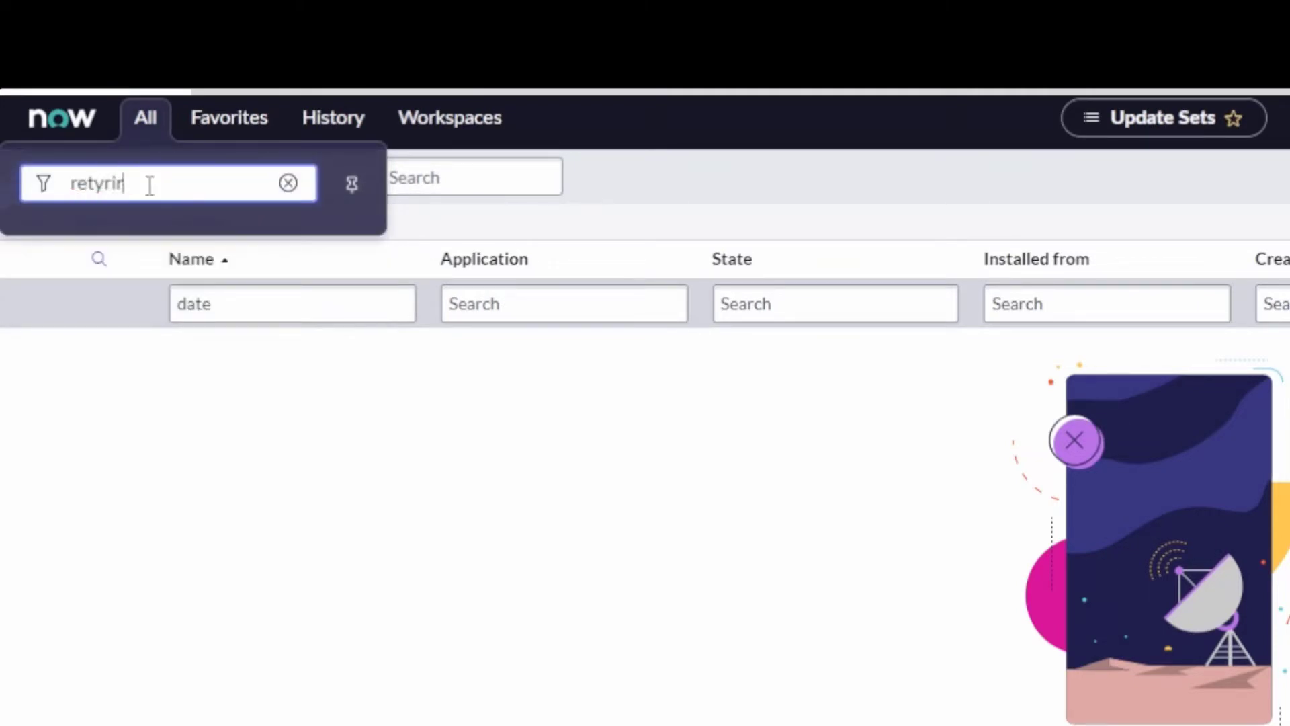
{"action": "type", "text": "retrieved"}
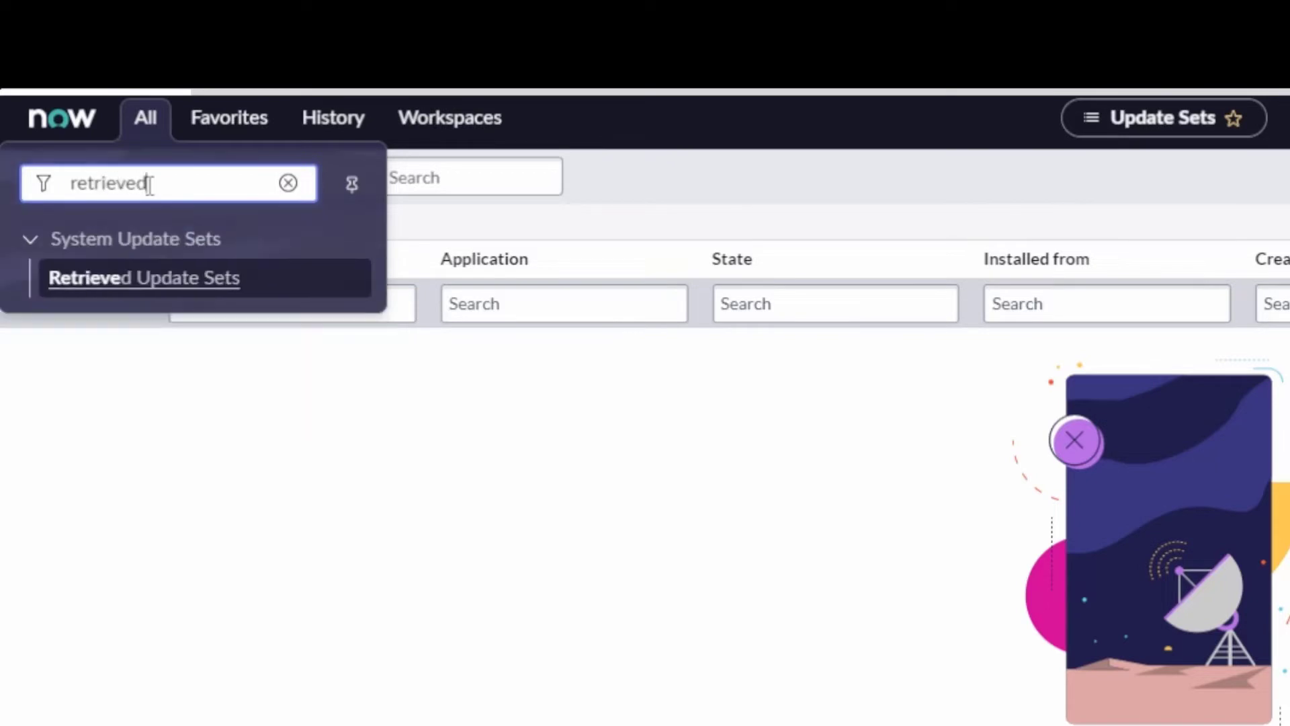
{"action": "left_click", "coordinate": [143, 278]}
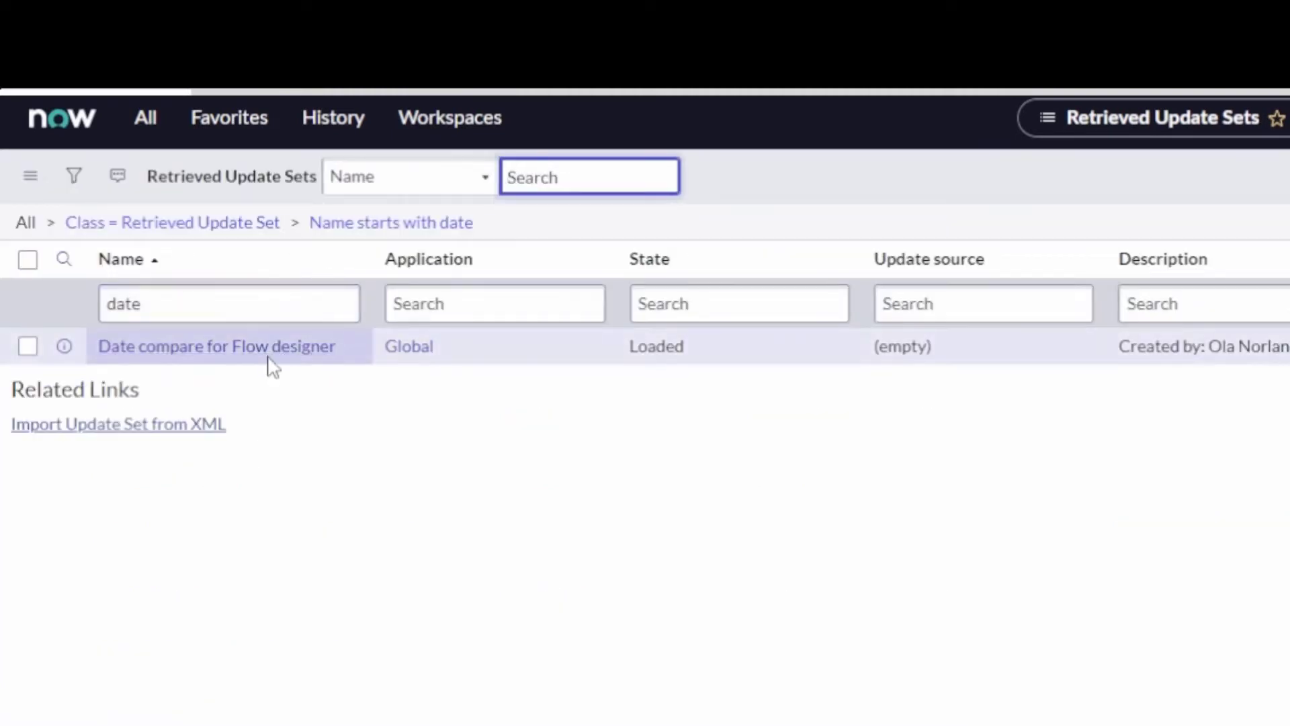
- Open the loaded 'Date compare for Flow designer' retrieved update set record
{"action": "left_click", "coordinate": [1192, 304]}
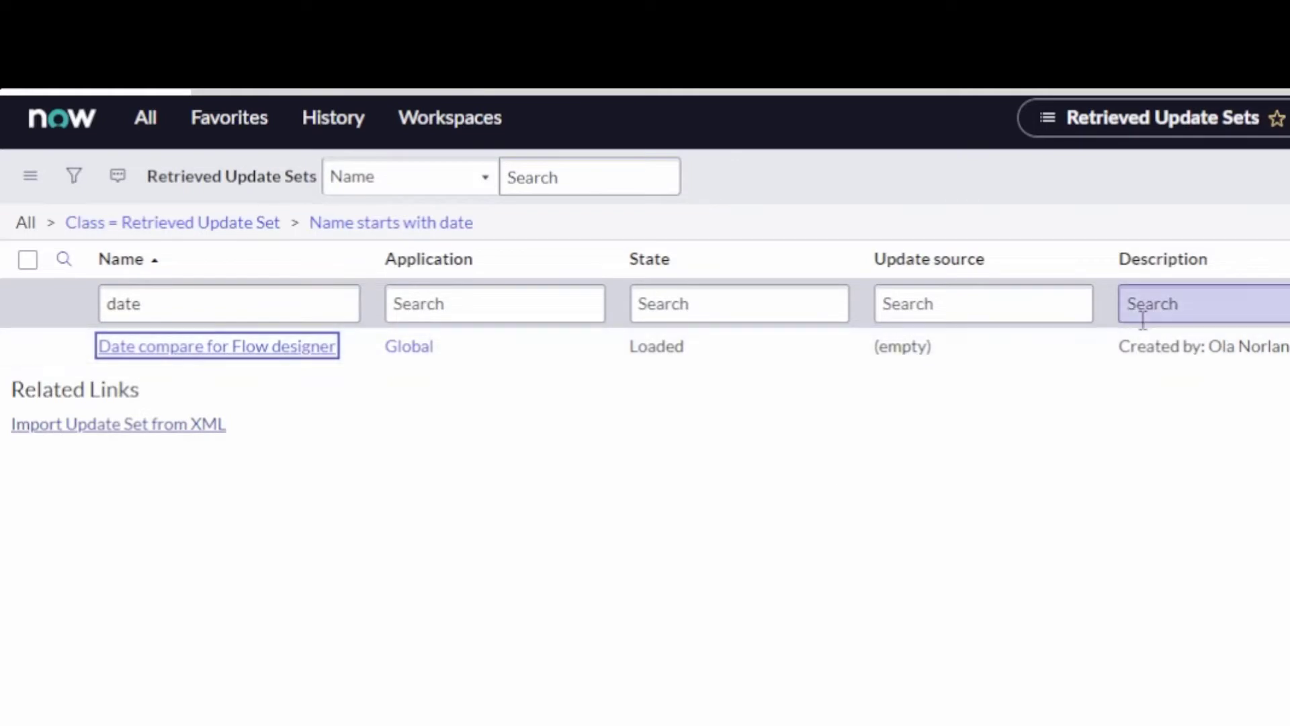
{"action": "left_click", "coordinate": [218, 346]}
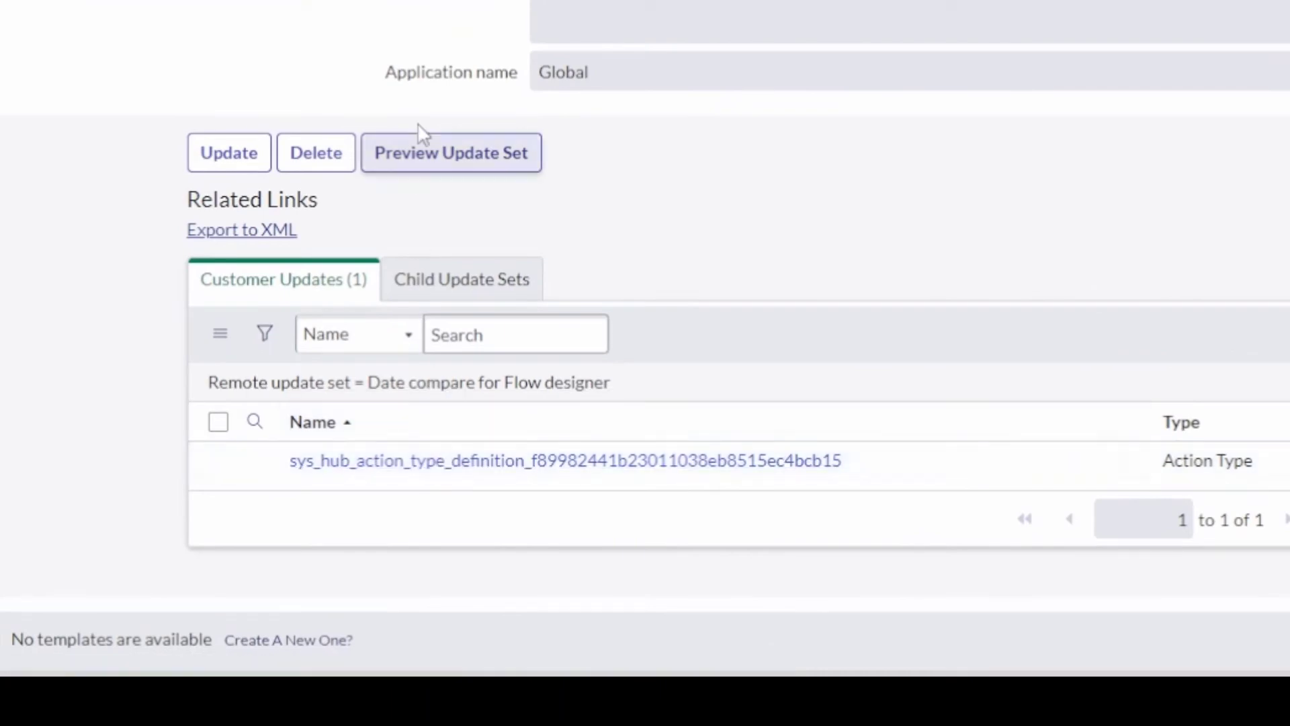
- Preview the Date compare for Flow designer update set and dismiss the successful results
{"action": "left_click", "coordinate": [451, 152]}
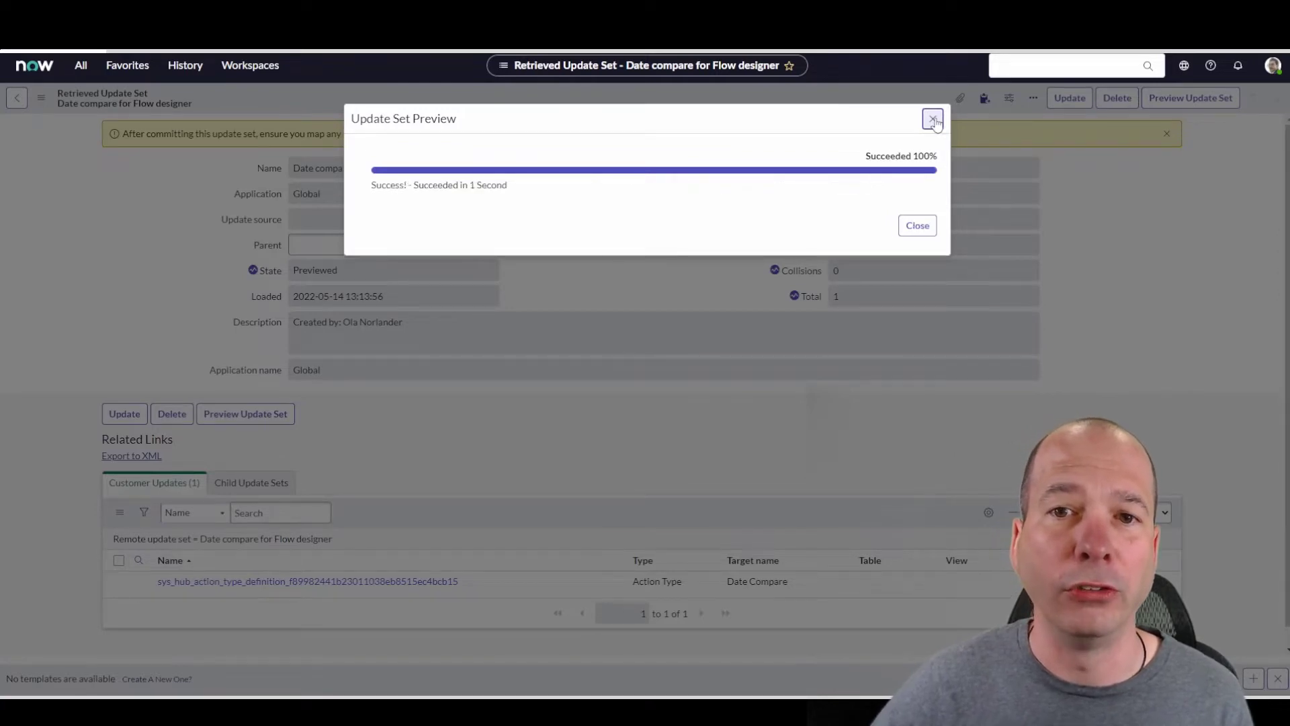
{"action": "left_click", "coordinate": [933, 119]}
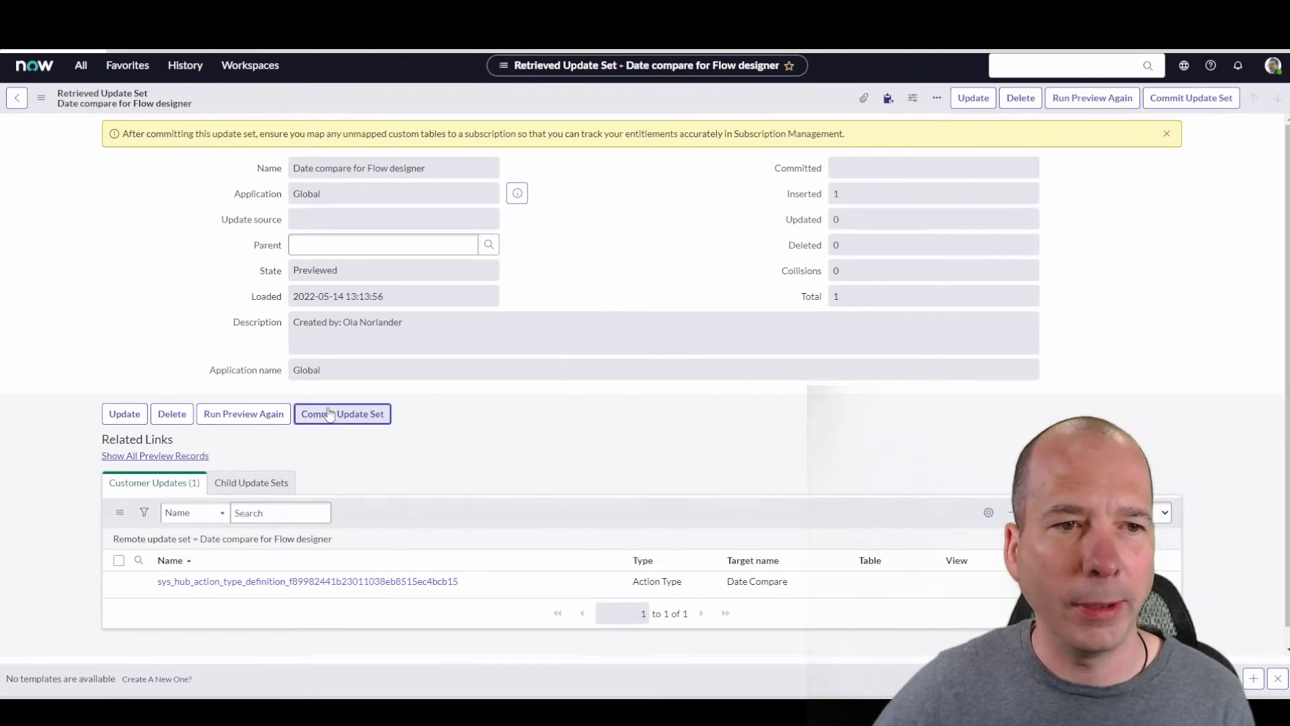
- Commit the previewed update set and head toward Flow Designer
{"action": "left_click", "coordinate": [342, 414]}
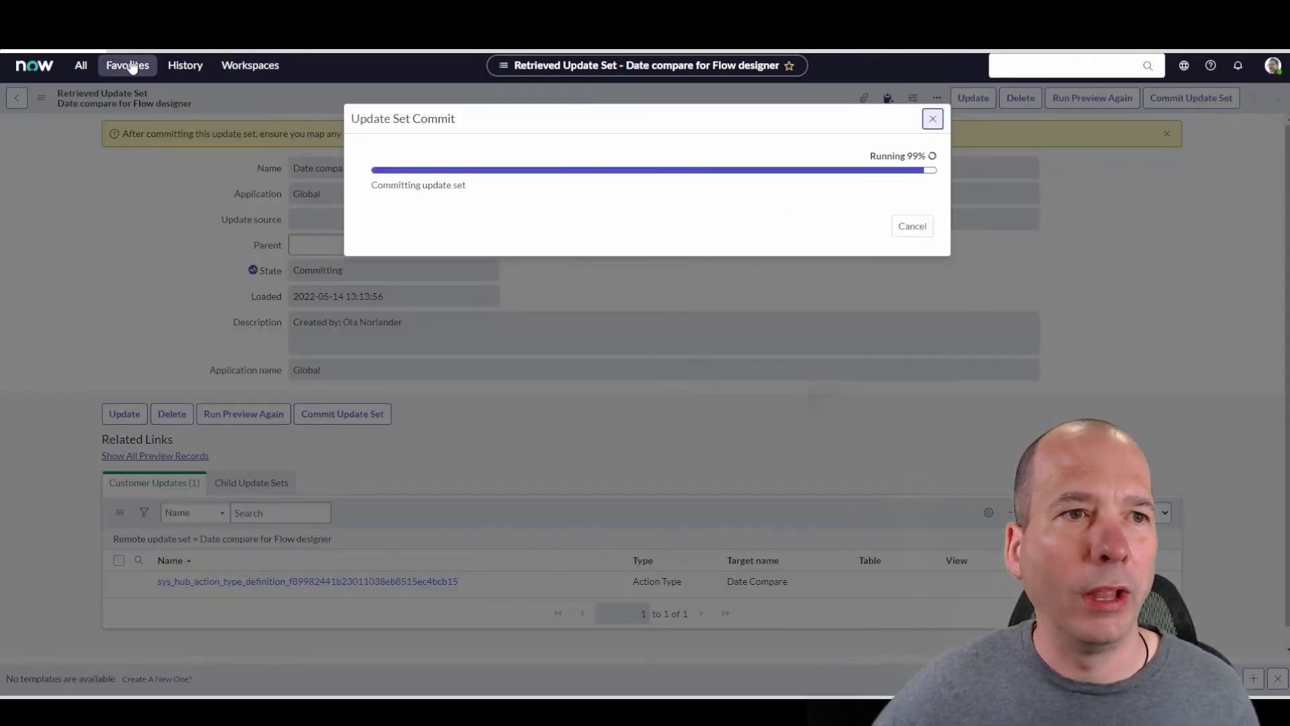
{"action": "left_click", "coordinate": [126, 64]}
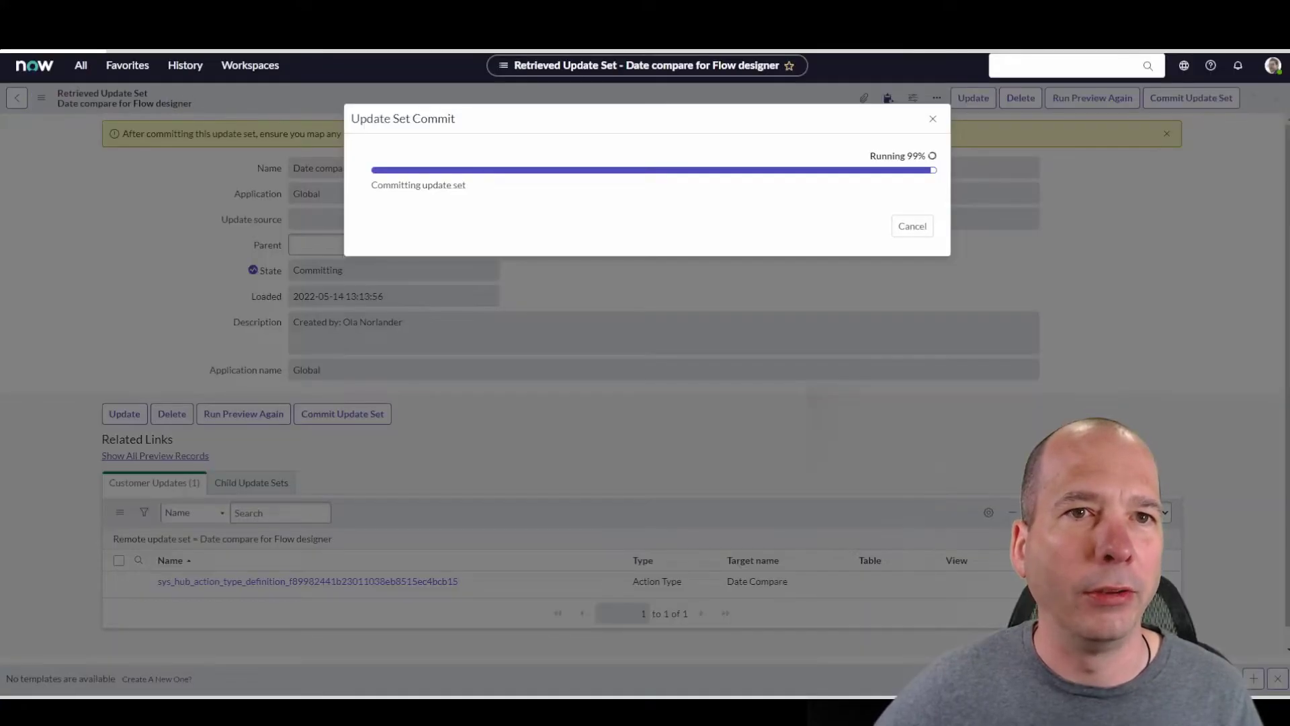
{"action": "mouse_move", "coordinate": [754, 106]}
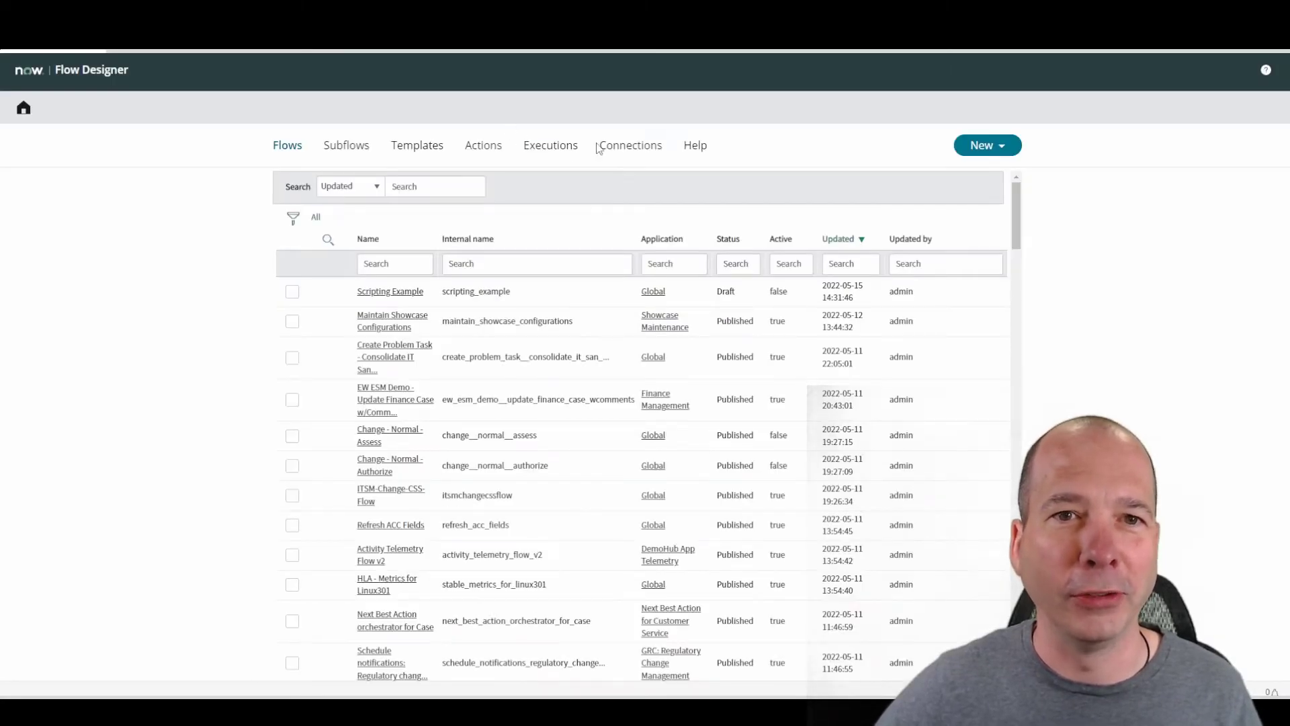
- Create a new flow named 'Olas Date Comparisons' with description 'Olas Date Comparison' and submit it
{"action": "left_click", "coordinate": [986, 145]}
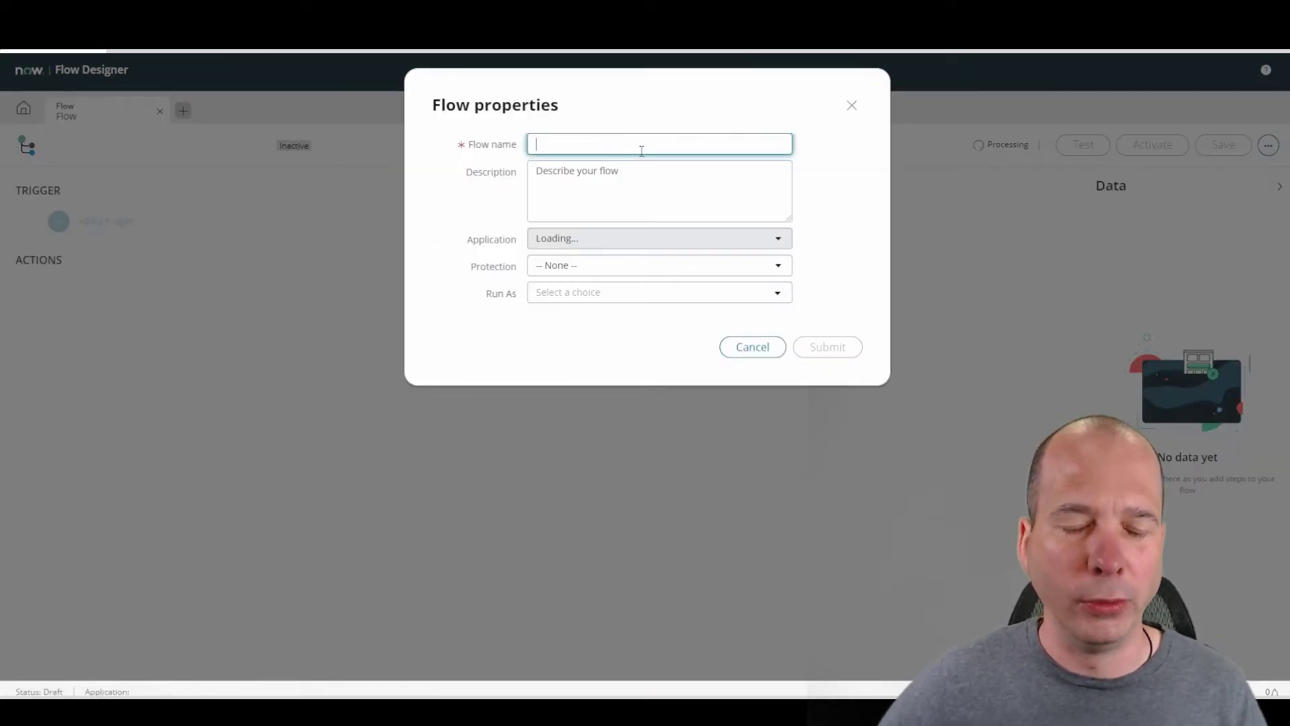
{"action": "type", "text": "O"}
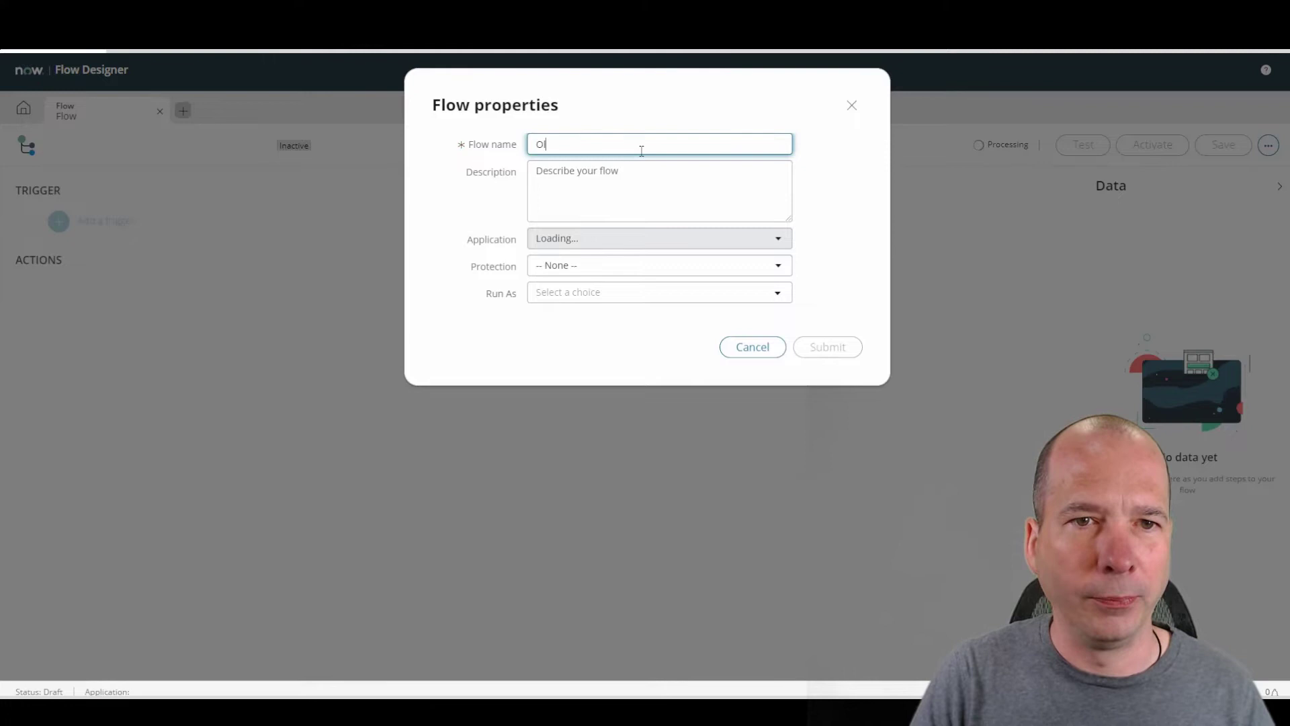
{"action": "type", "text": "la's"}
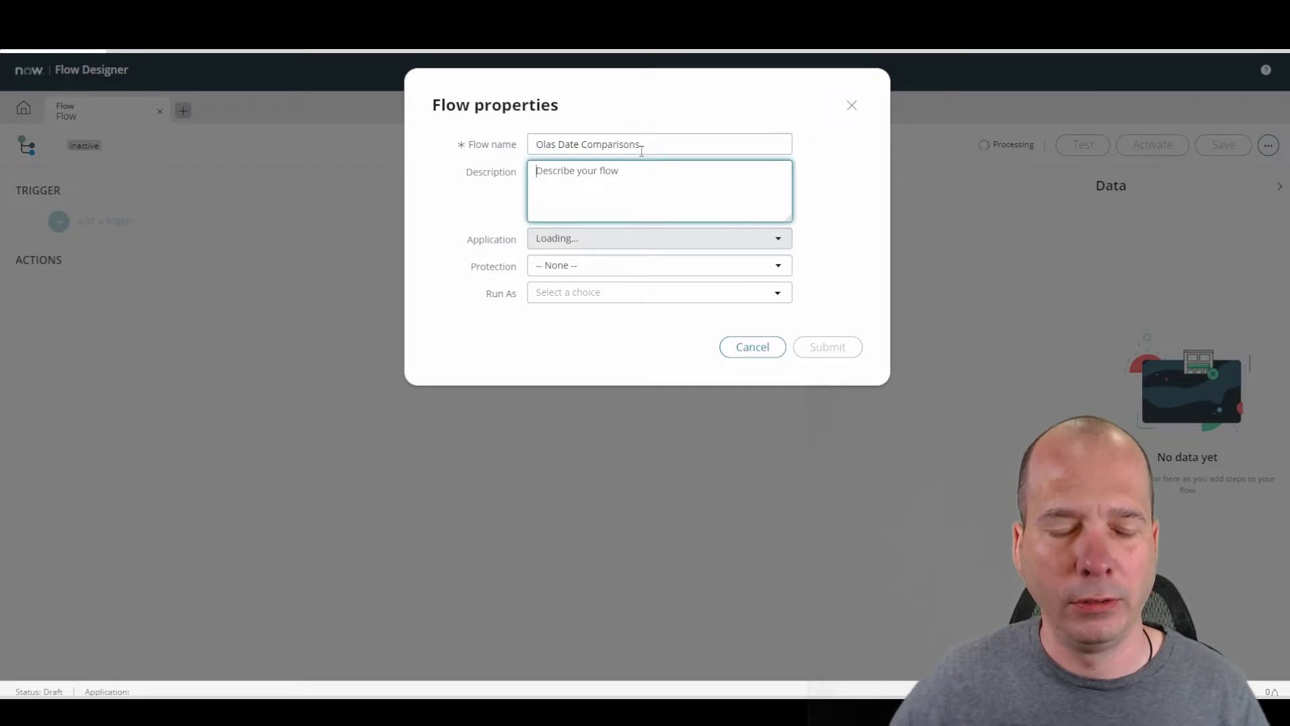
{"action": "type", "text": "Olas Date Comparison"}
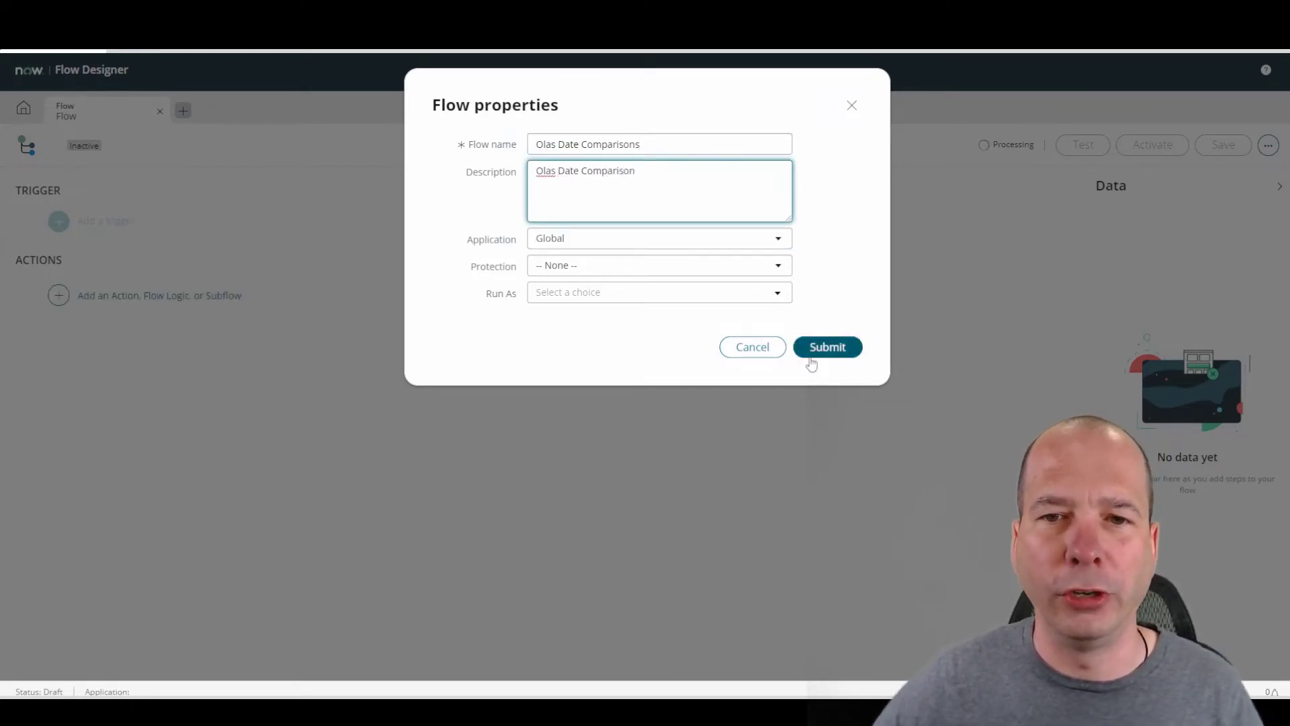
{"action": "left_click", "coordinate": [828, 346]}
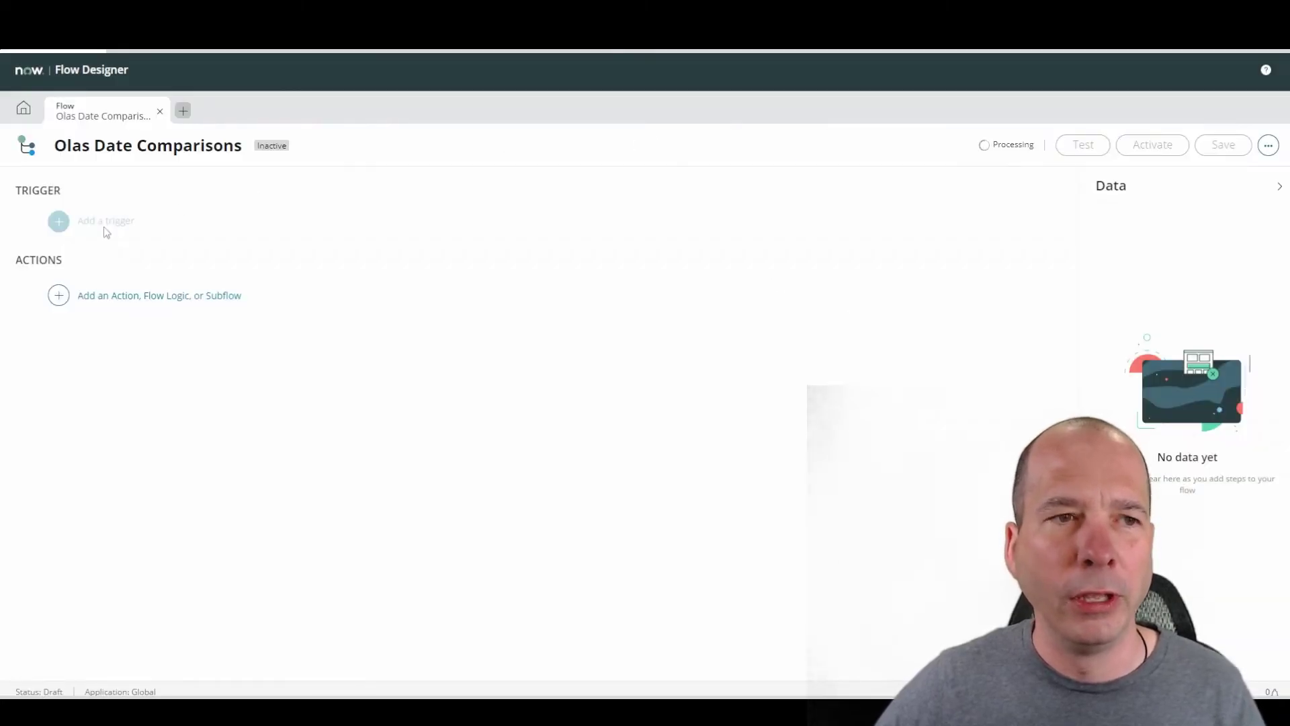
{"action": "mouse_move", "coordinate": [60, 294]}
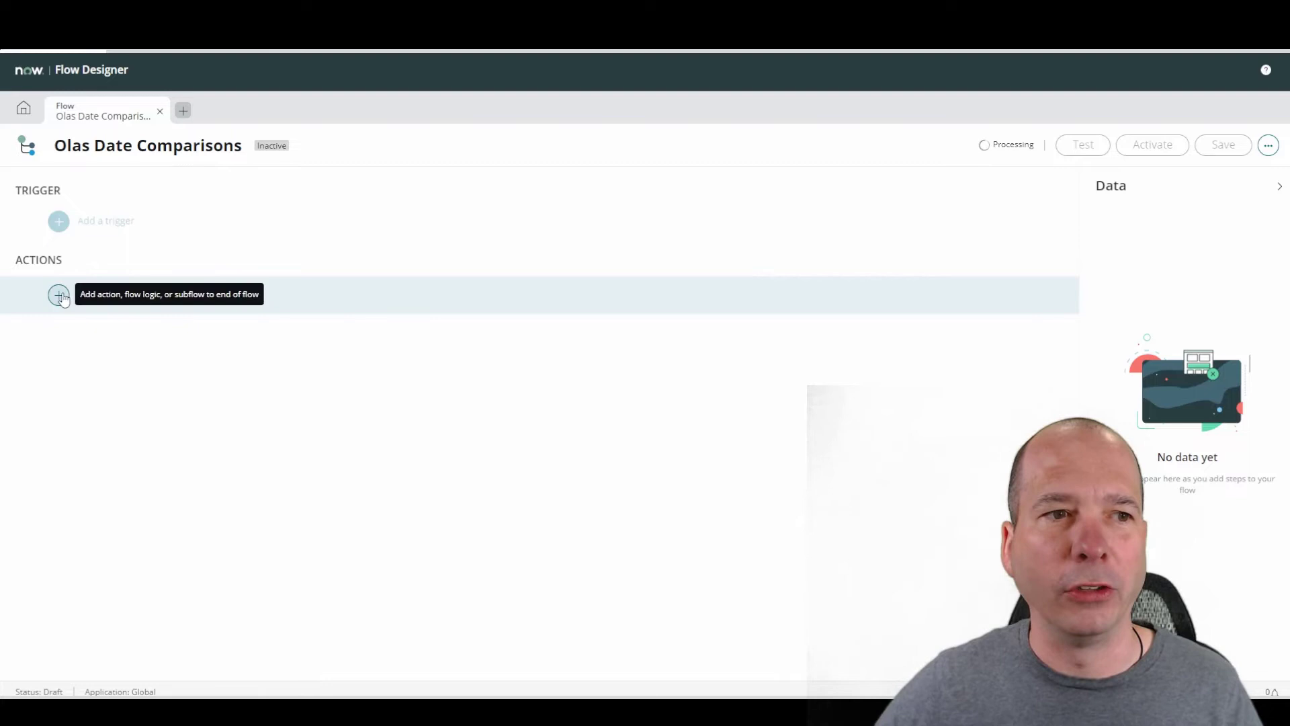
{"action": "left_click", "coordinate": [59, 294]}
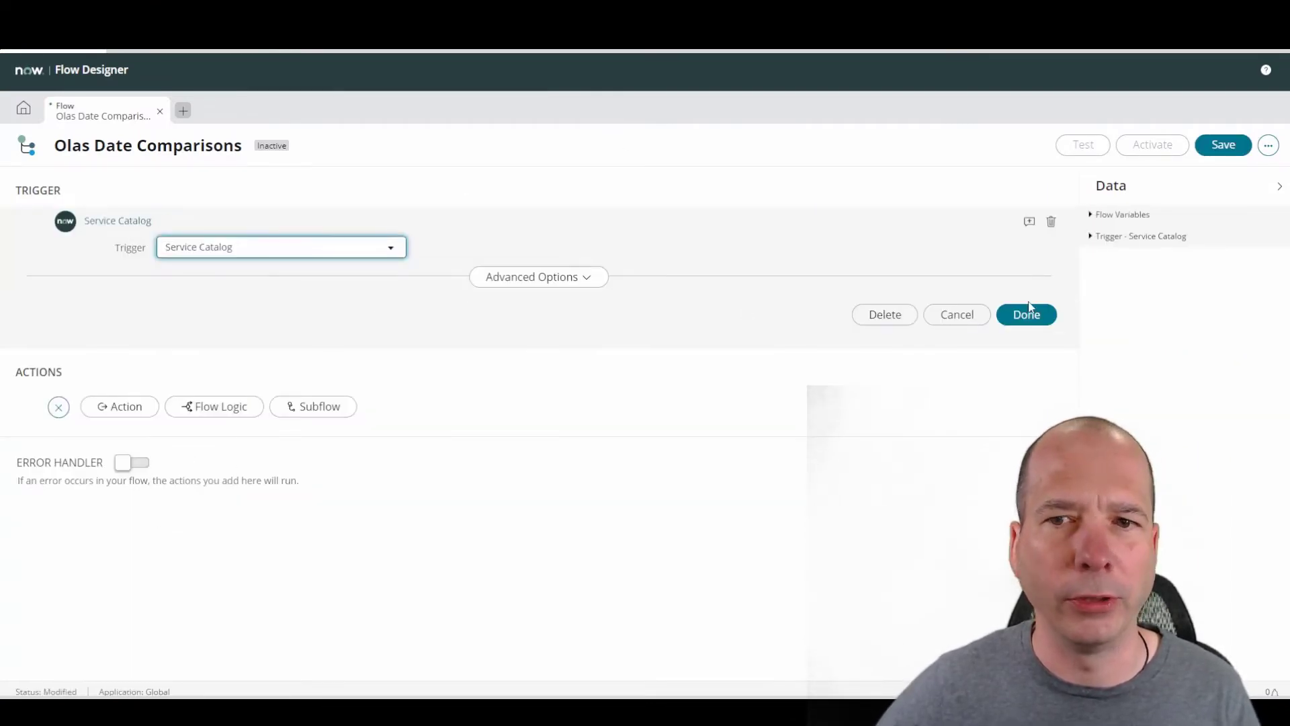
- Confirm the Service Catalog trigger, add the Date Compare action, and return to Flow Designer home
{"action": "left_click", "coordinate": [119, 294]}
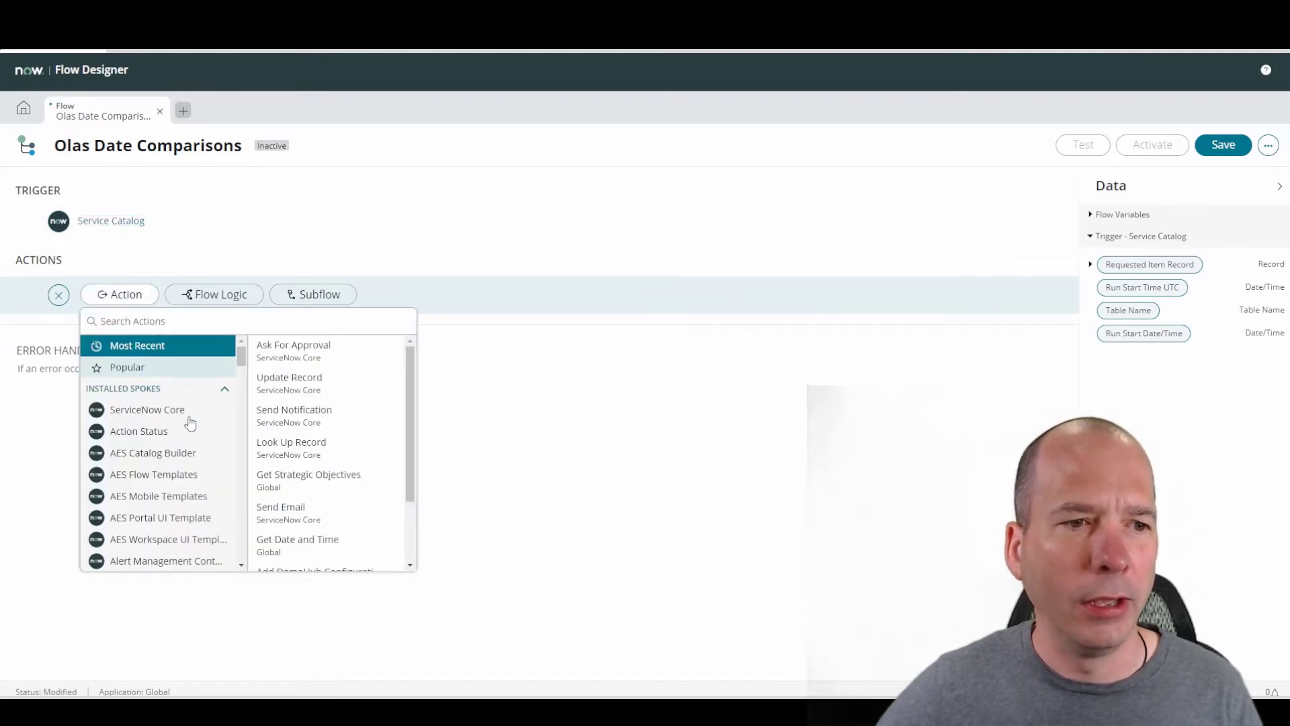
{"action": "type", "text": "date comp"}
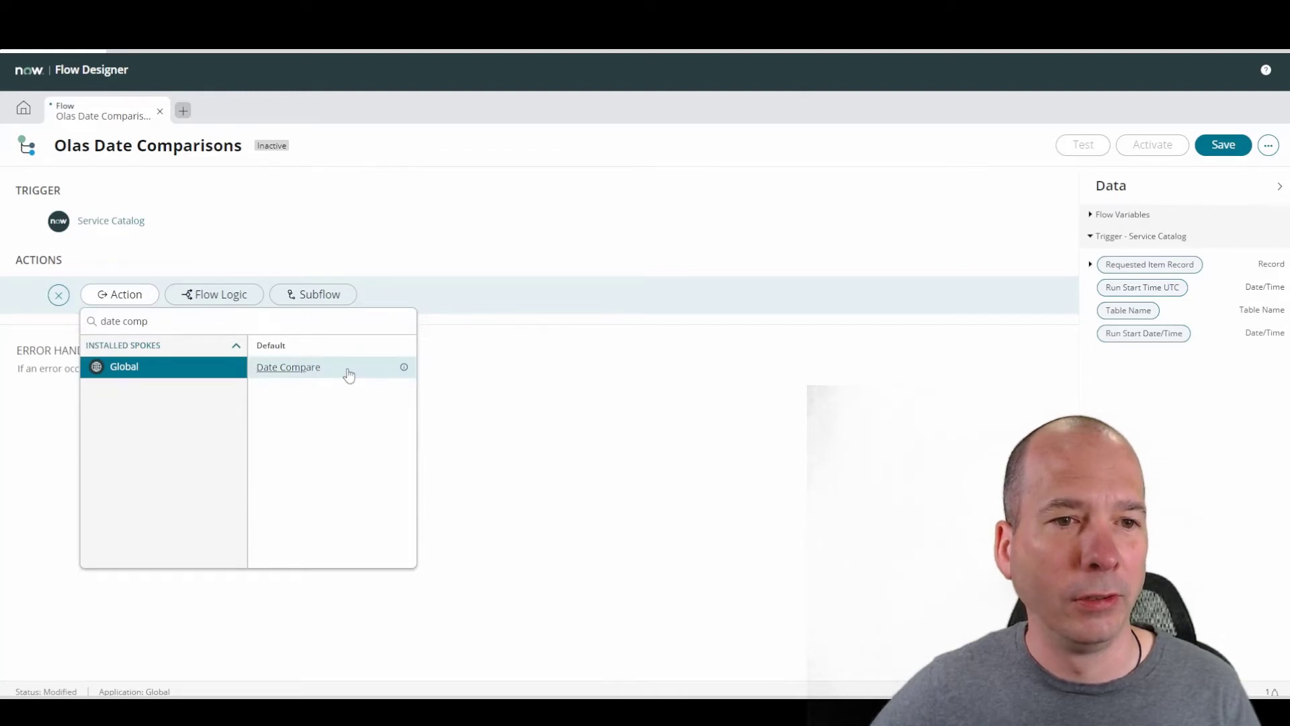
{"action": "left_click", "coordinate": [287, 367]}
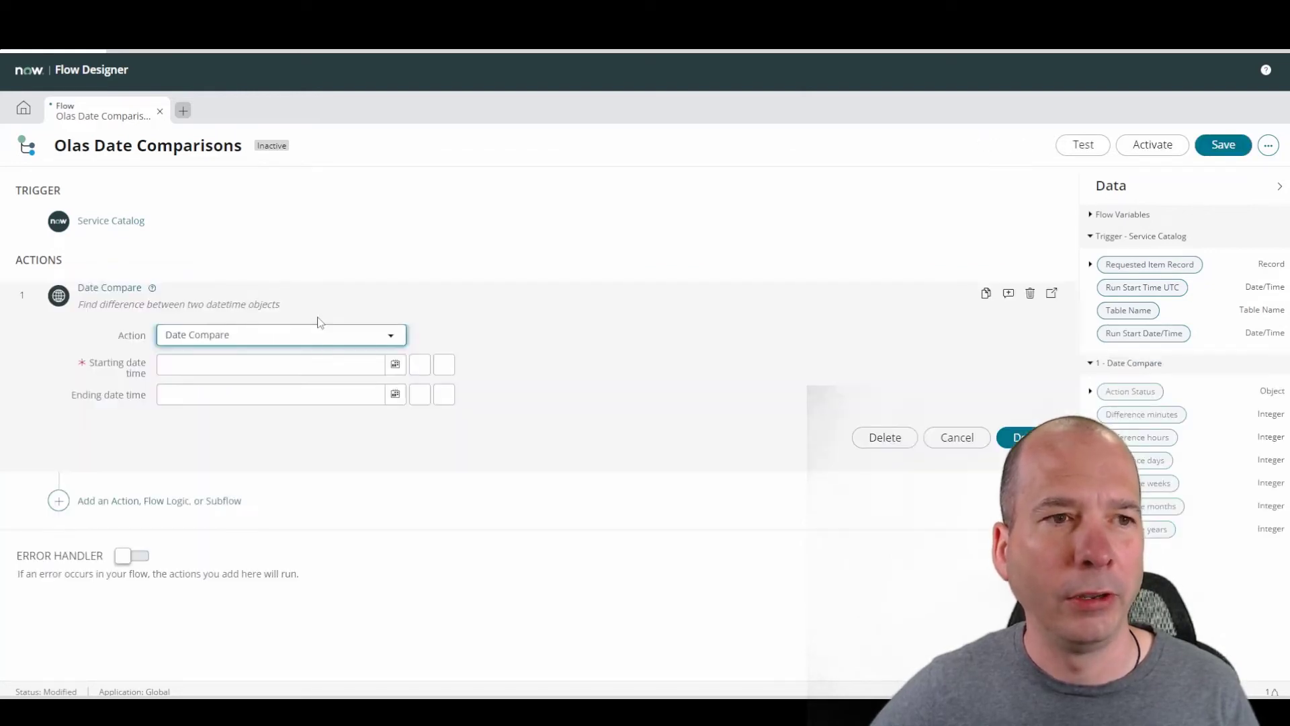
{"action": "left_click", "coordinate": [270, 365]}
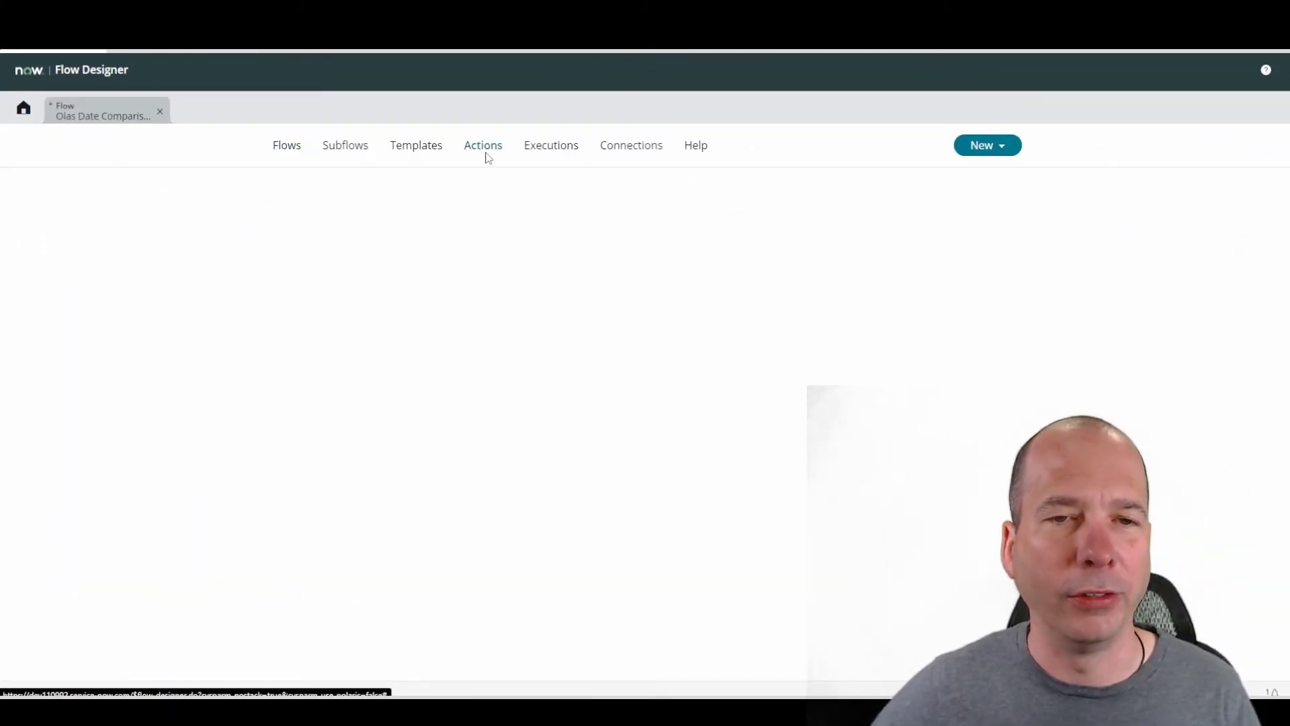
- Show the Actions list on the Flow Designer home page
{"action": "left_click", "coordinate": [482, 145]}
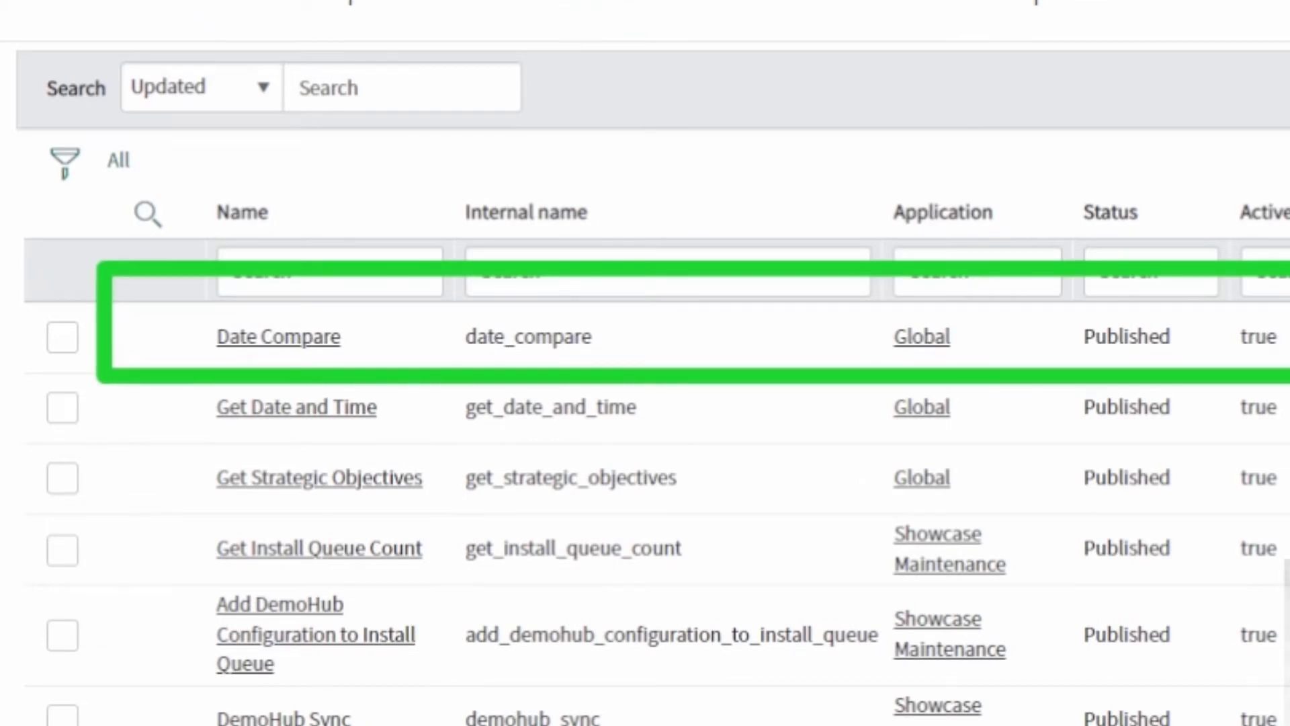
{"action": "mouse_move", "coordinate": [309, 460]}
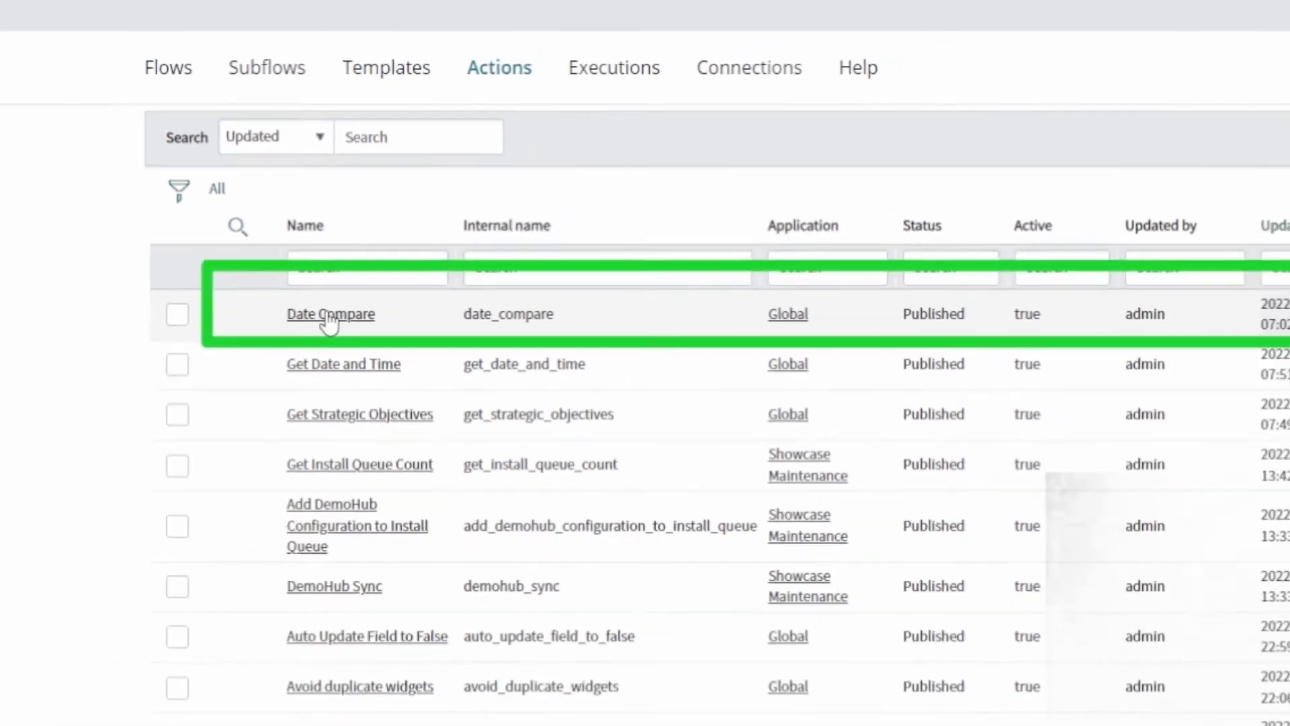
- Open the Date Compare action definition and review its Comparison script step
{"action": "left_click", "coordinate": [330, 314]}
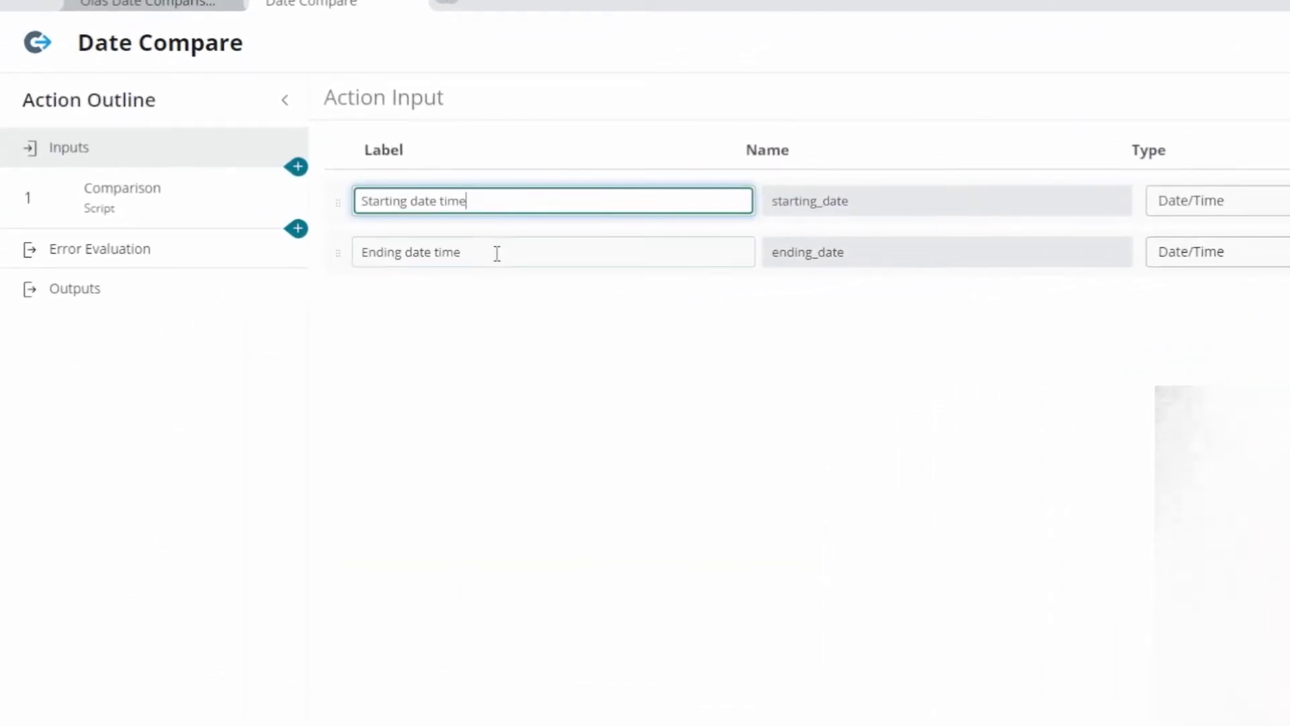
{"action": "left_click", "coordinate": [122, 189]}
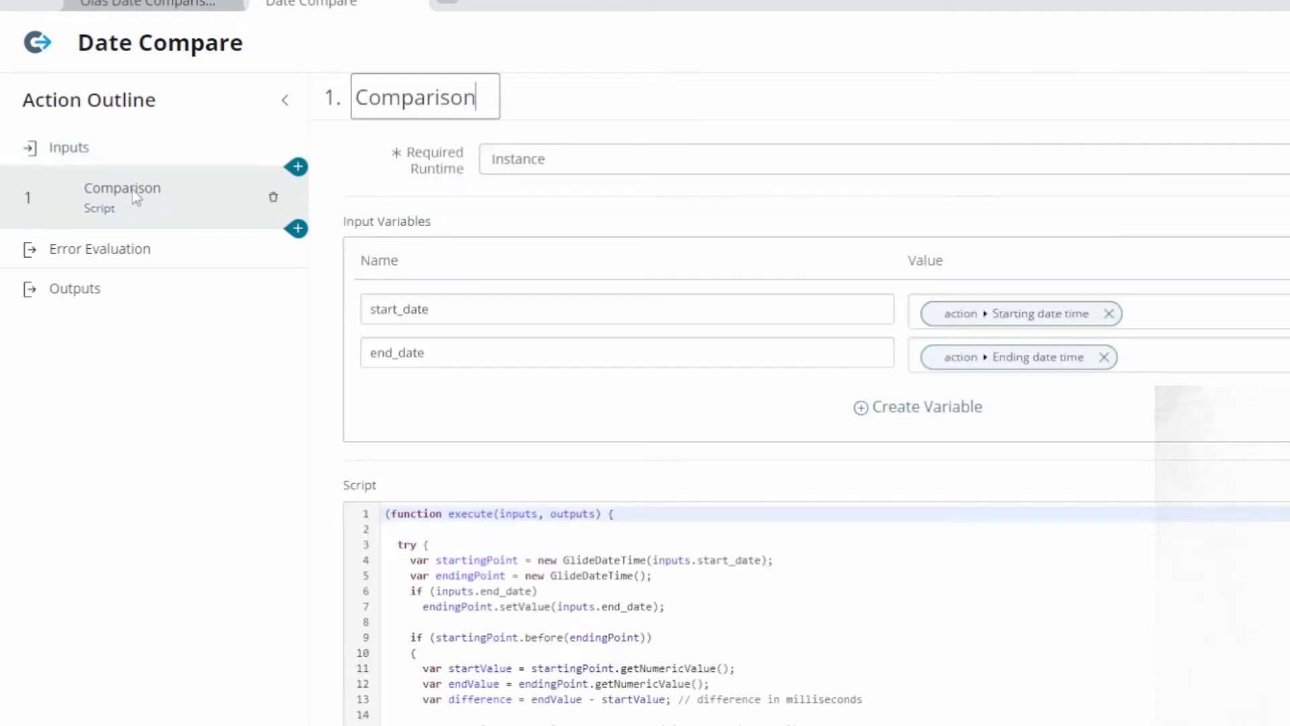
{"action": "scroll", "scroll_direction": "down", "scroll_amount": 3}
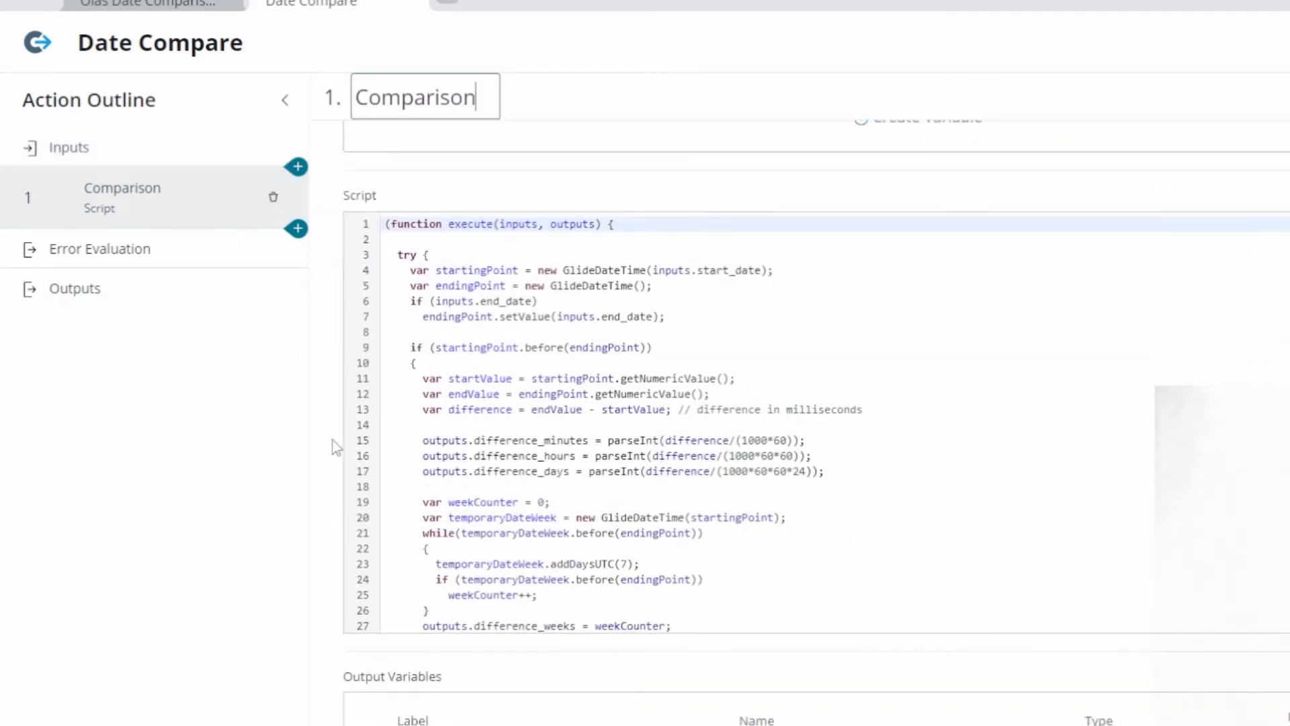
{"action": "scroll", "scroll_direction": "down", "scroll_amount": 3}
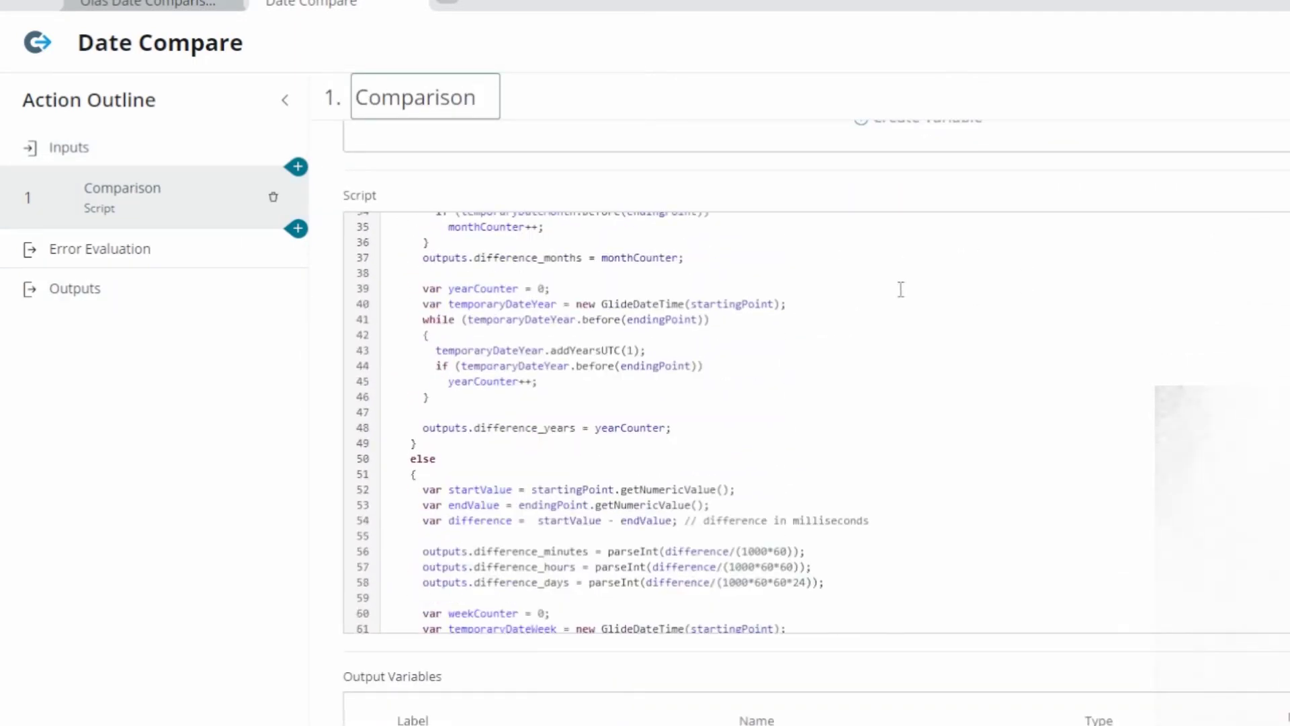
{"action": "scroll", "scroll_direction": "down", "scroll_amount": 3}
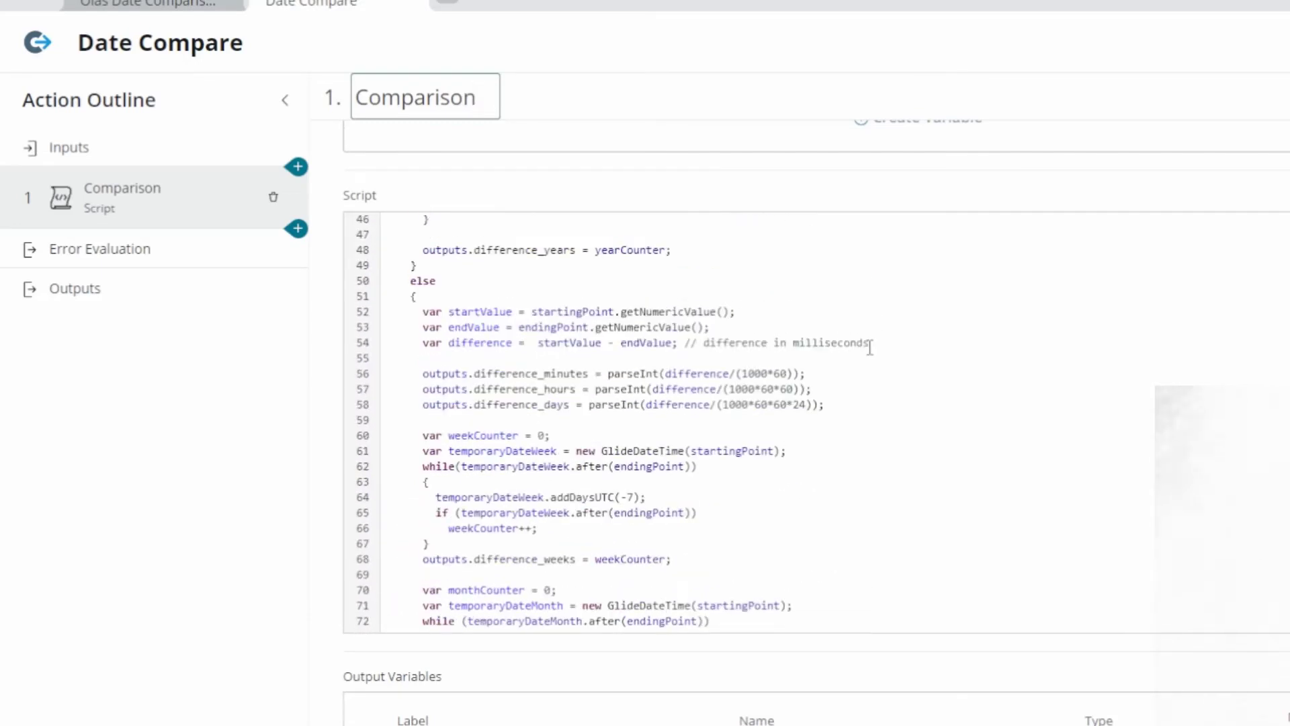
{"action": "mouse_move", "coordinate": [575, 374]}
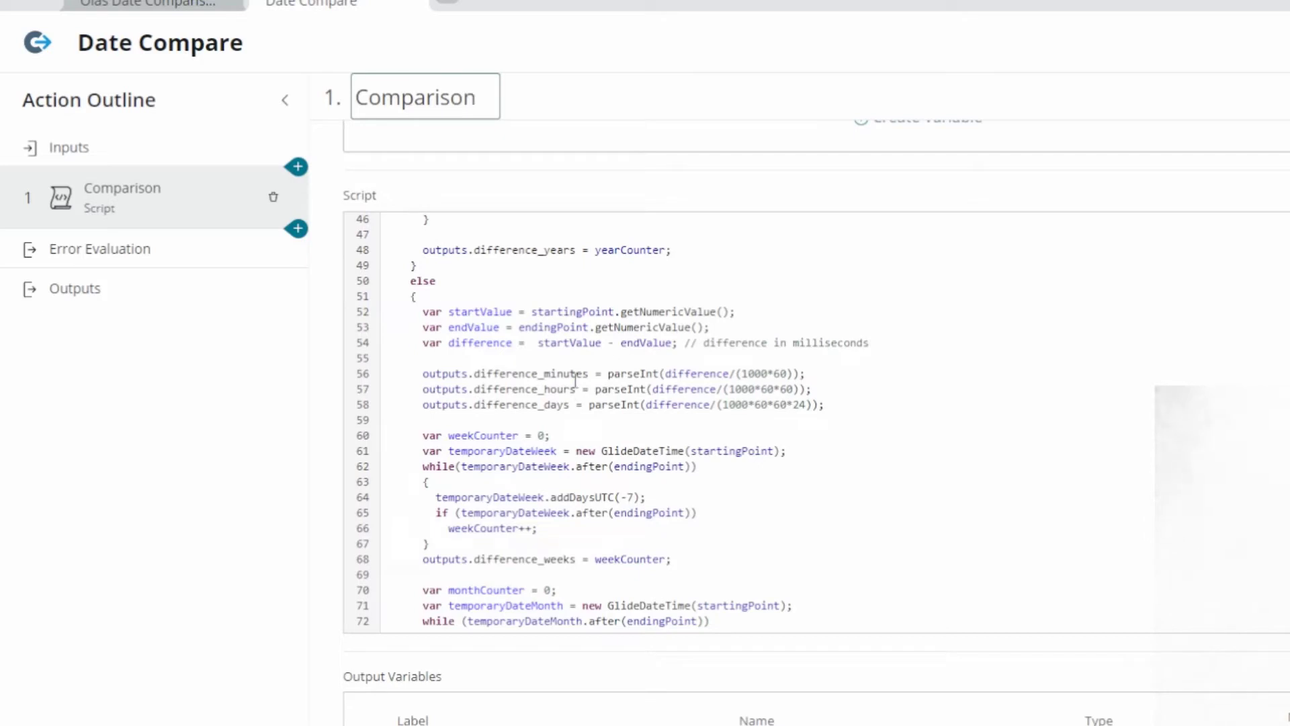
{"action": "scroll", "scroll_direction": "down", "scroll_amount": 3}
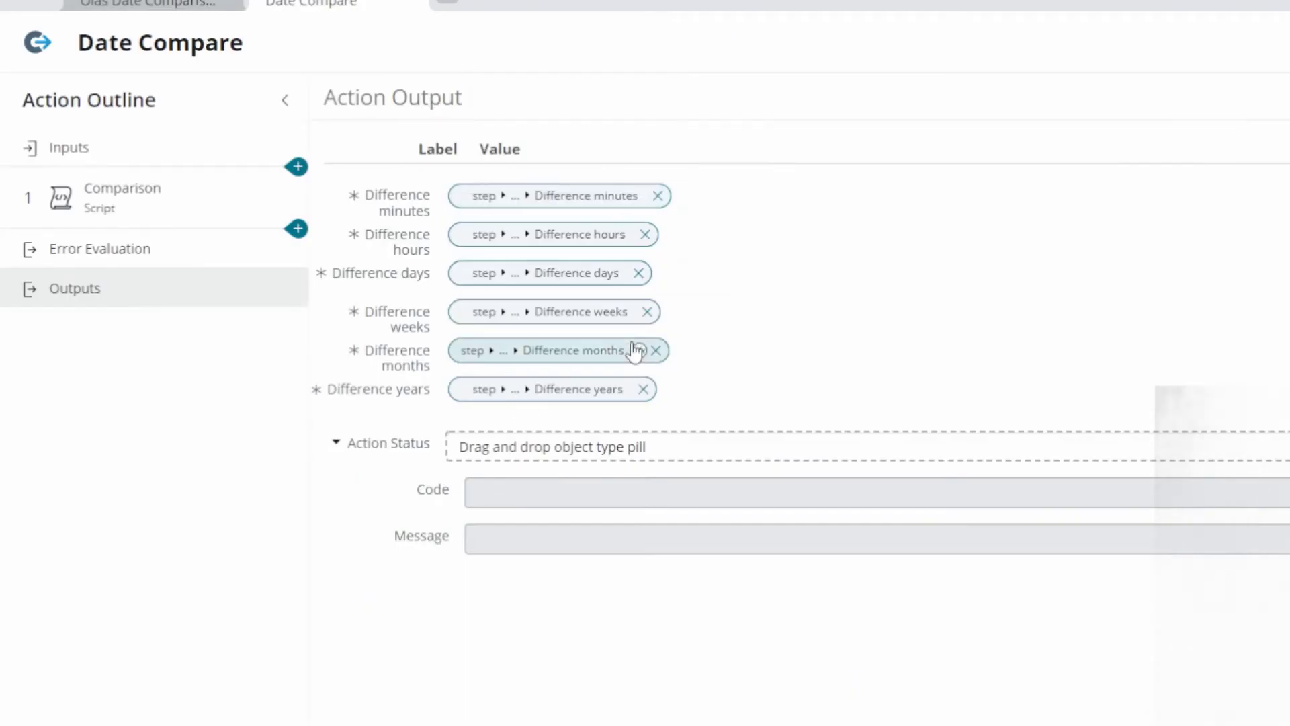
{"action": "mouse_move", "coordinate": [628, 308]}
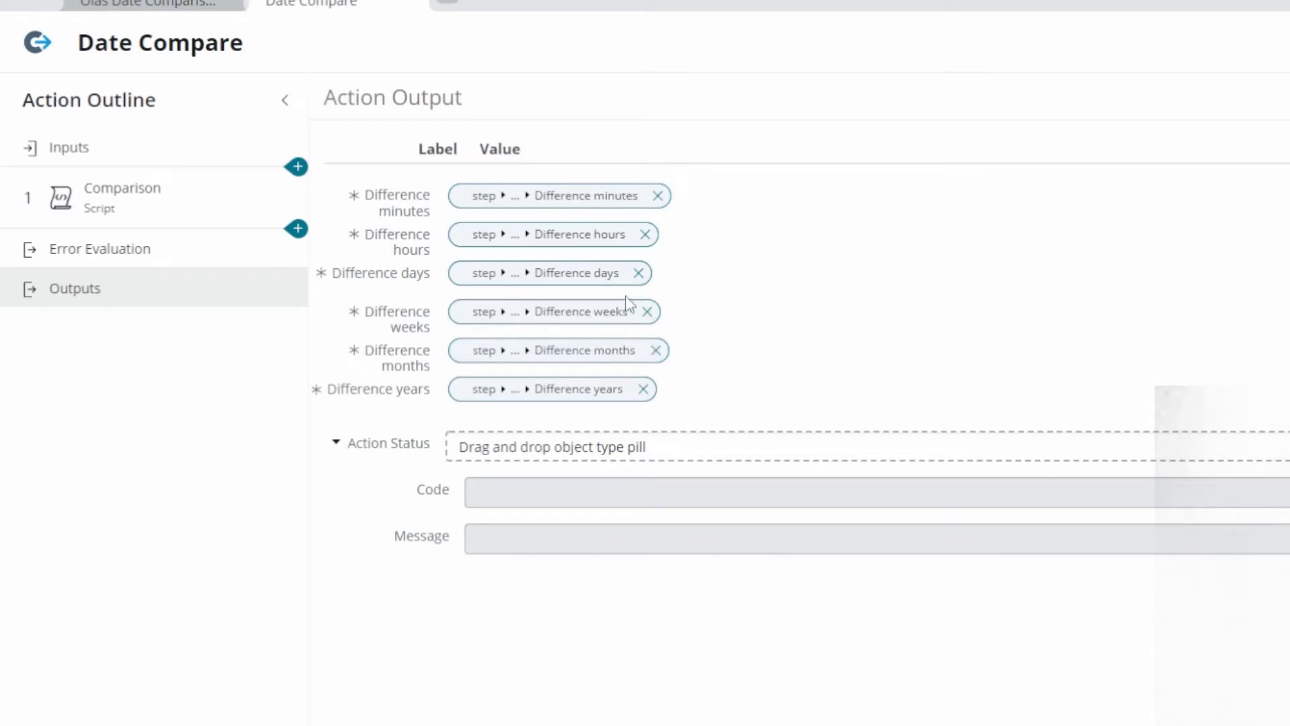
{"action": "mouse_move", "coordinate": [749, 323]}
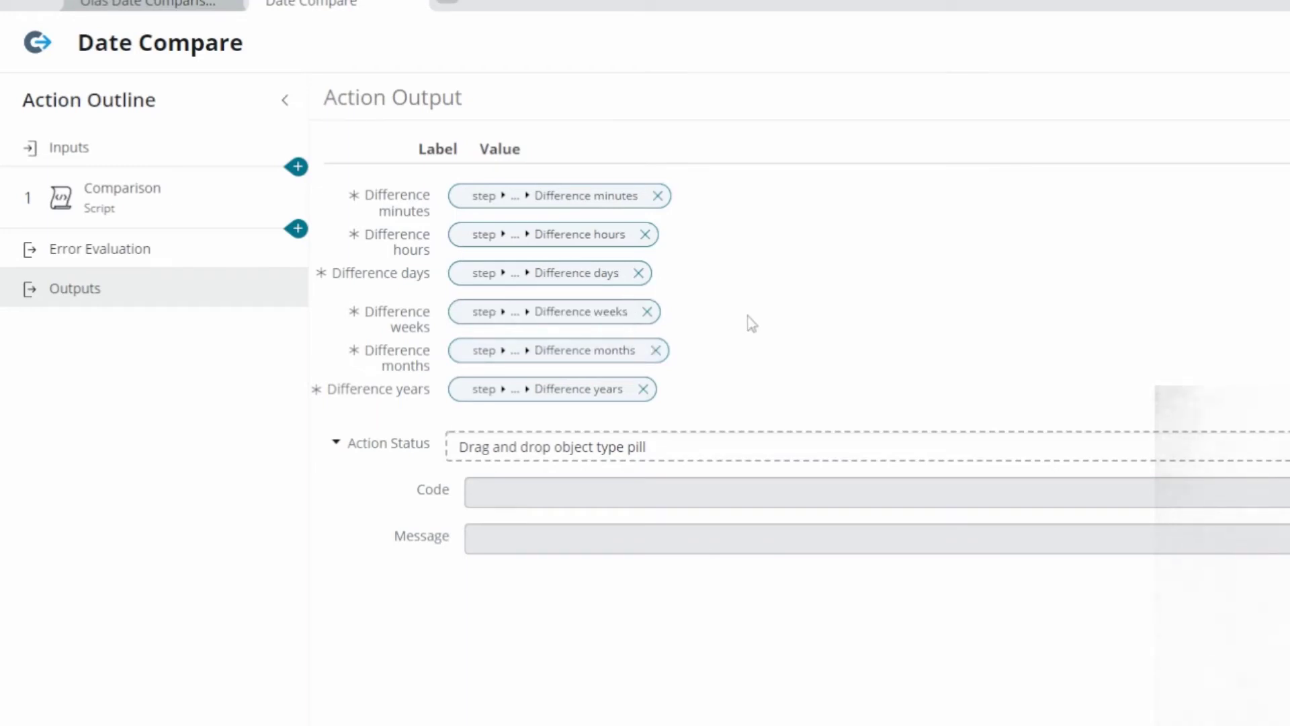
- Review the Comparison script step again before returning to the Olas Date Comparisons flow
{"action": "left_click", "coordinate": [122, 195]}
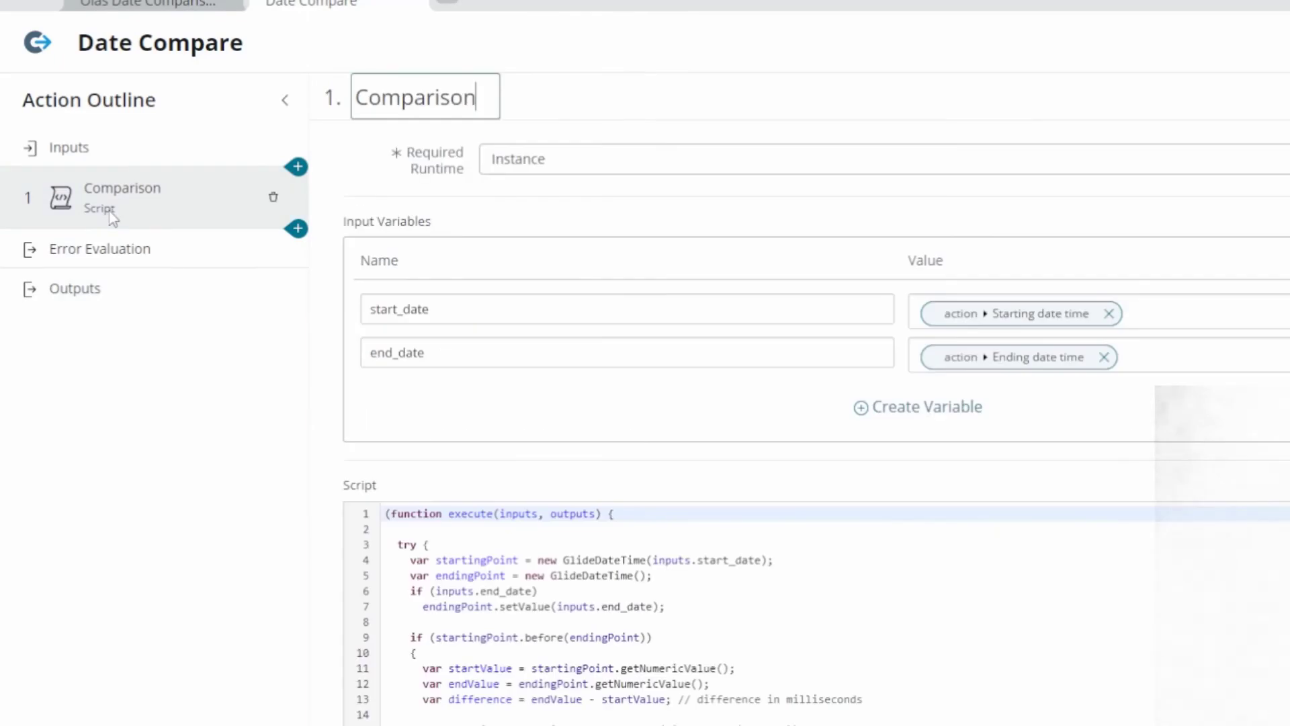
{"action": "scroll", "scroll_direction": "down", "scroll_amount": 3}
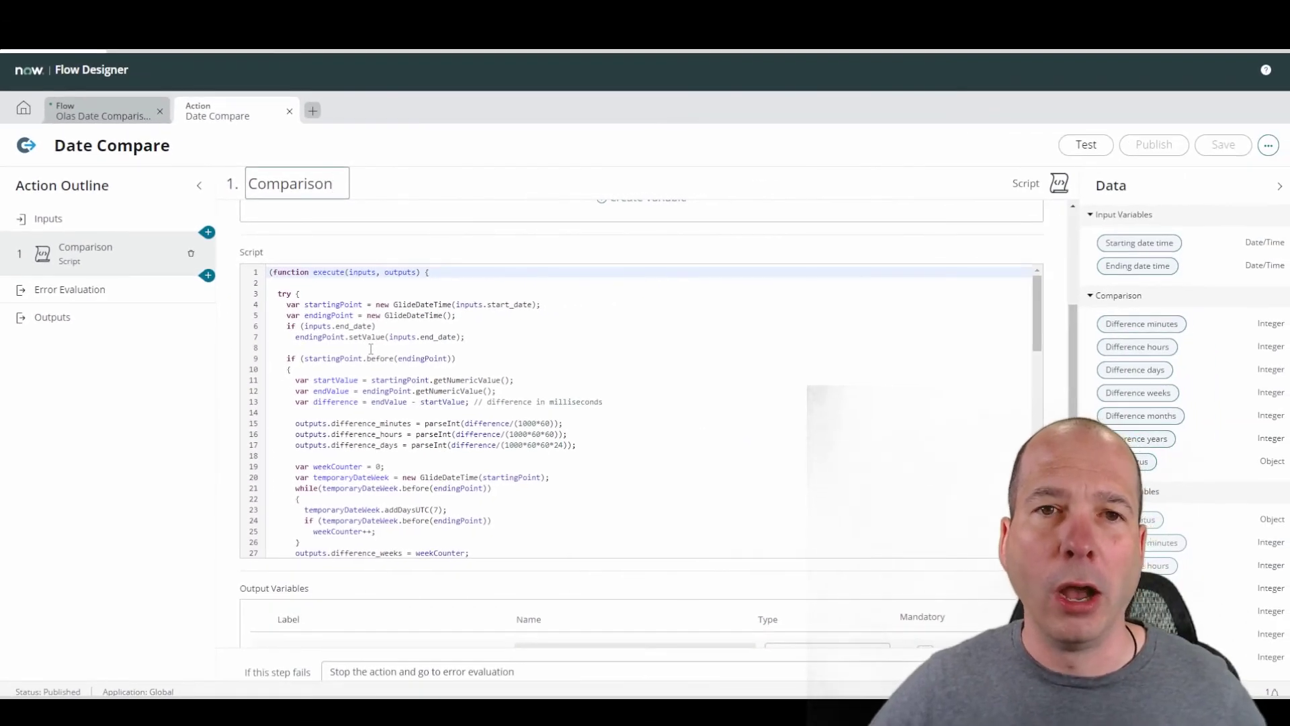
{"action": "scroll", "scroll_direction": "down", "scroll_amount": 3}
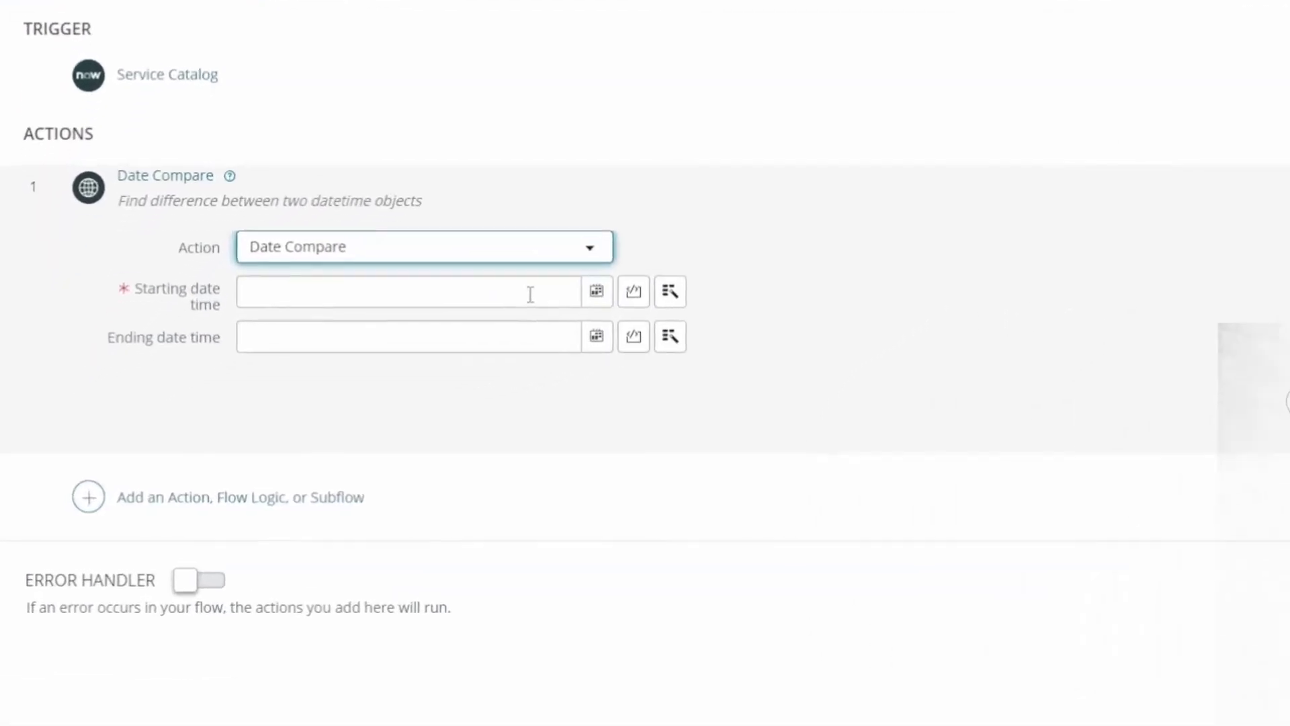
- Browse the Service Catalog trigger's Requested Item Record fields as data for the Starting date time input
{"action": "left_click", "coordinate": [596, 292]}
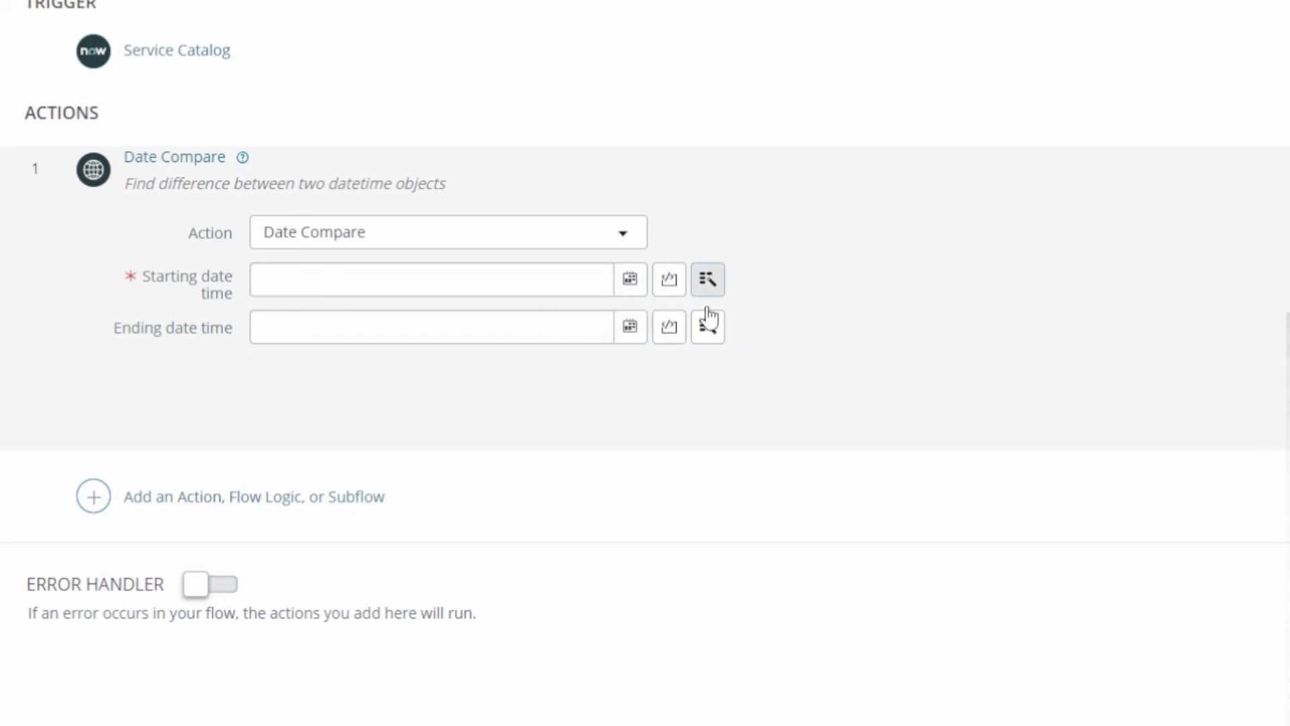
{"action": "left_click", "coordinate": [708, 279]}
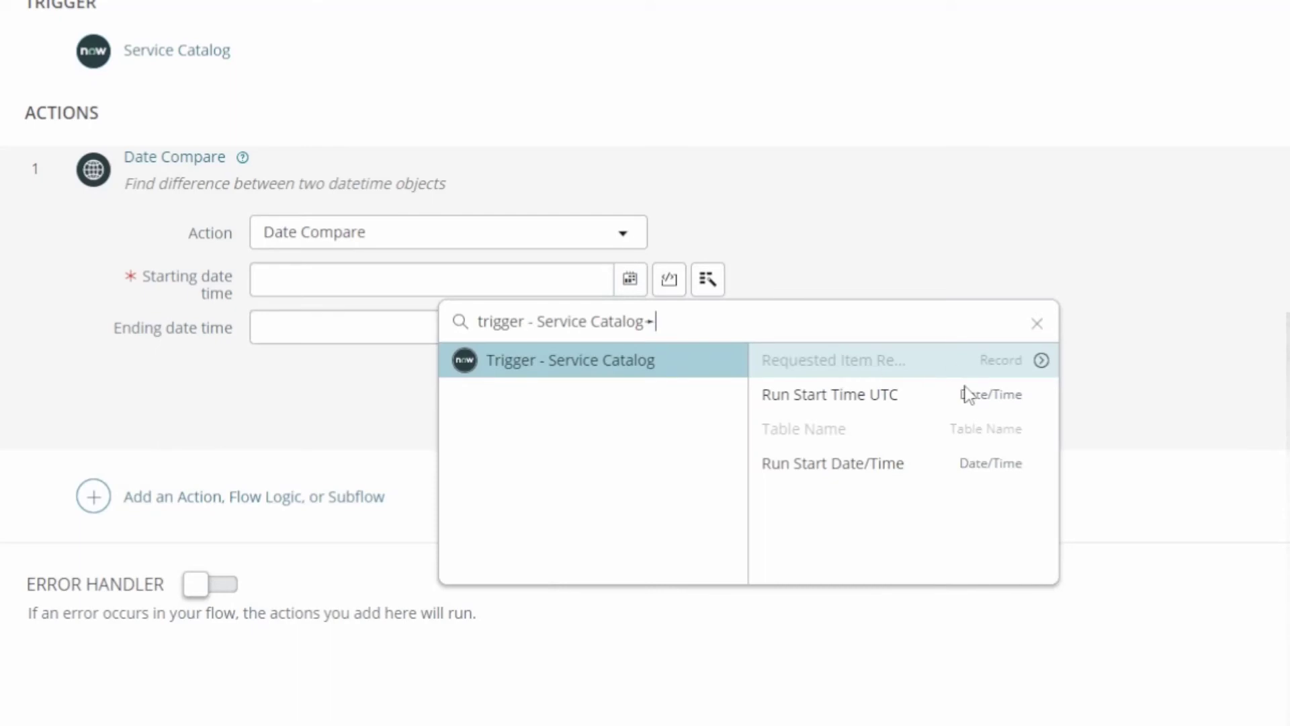
{"action": "mouse_move", "coordinate": [884, 464]}
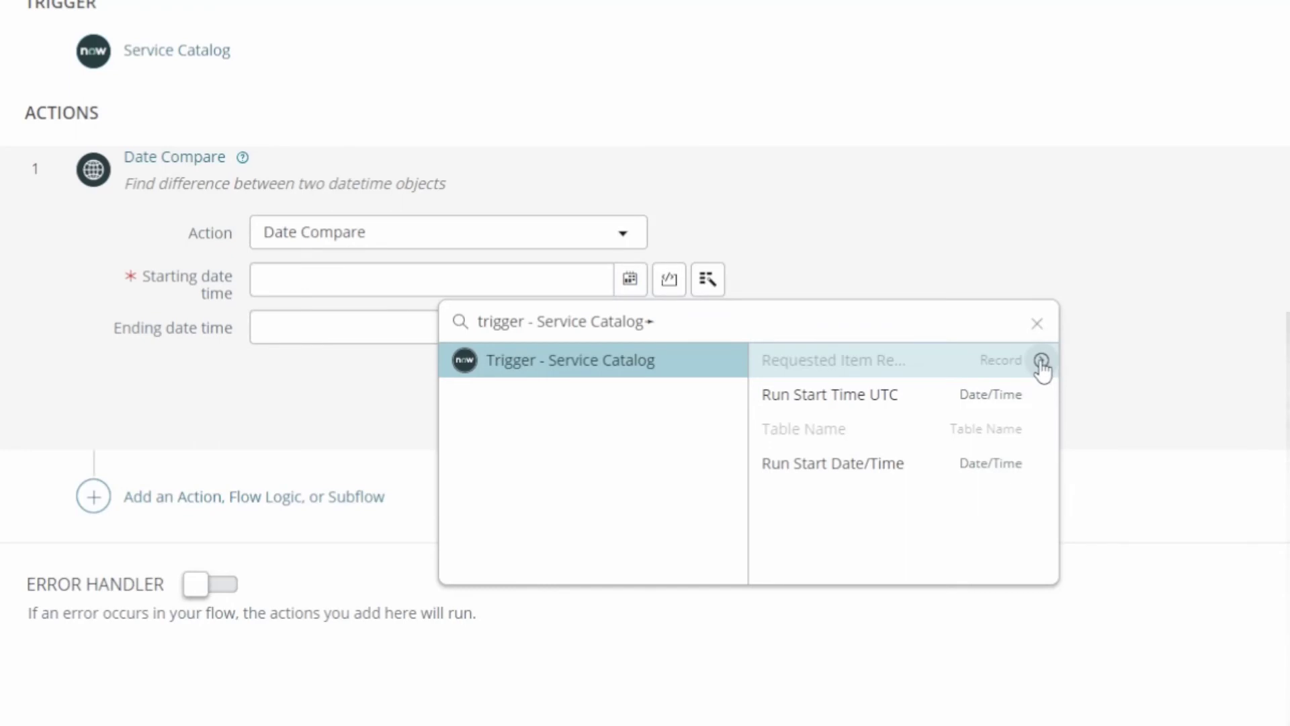
{"action": "left_click", "coordinate": [1041, 361]}
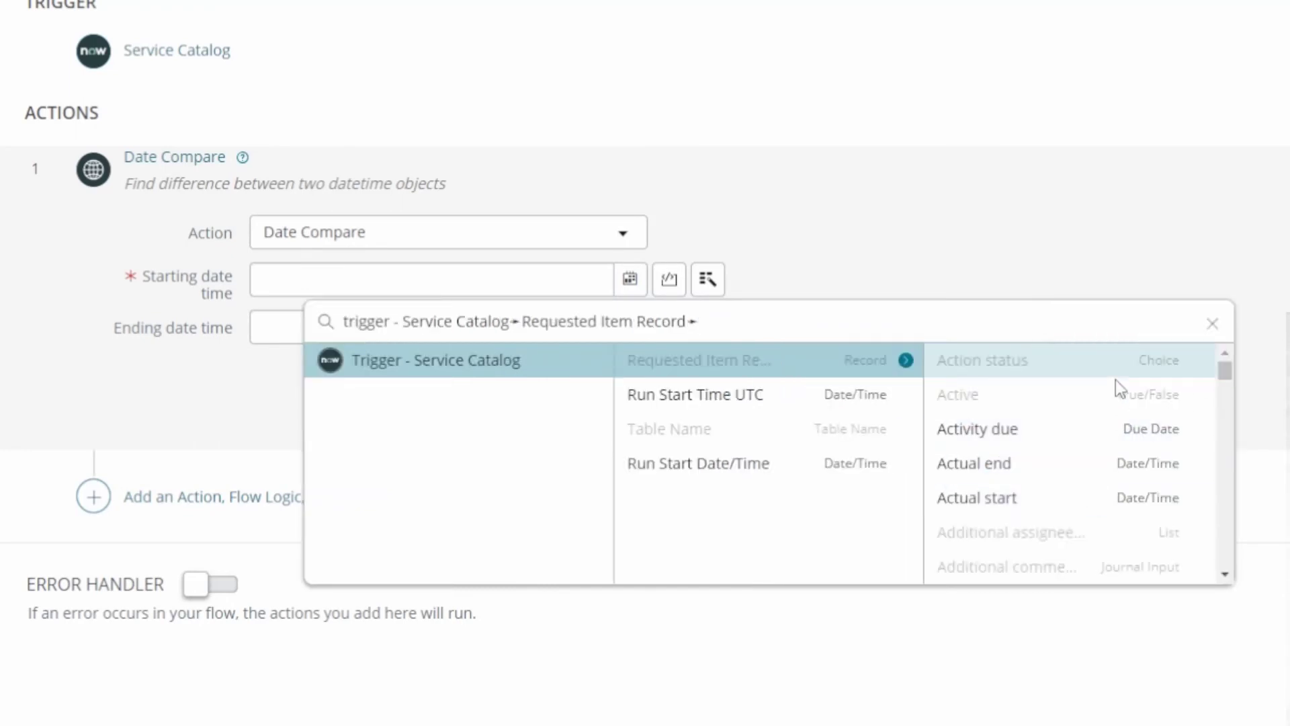